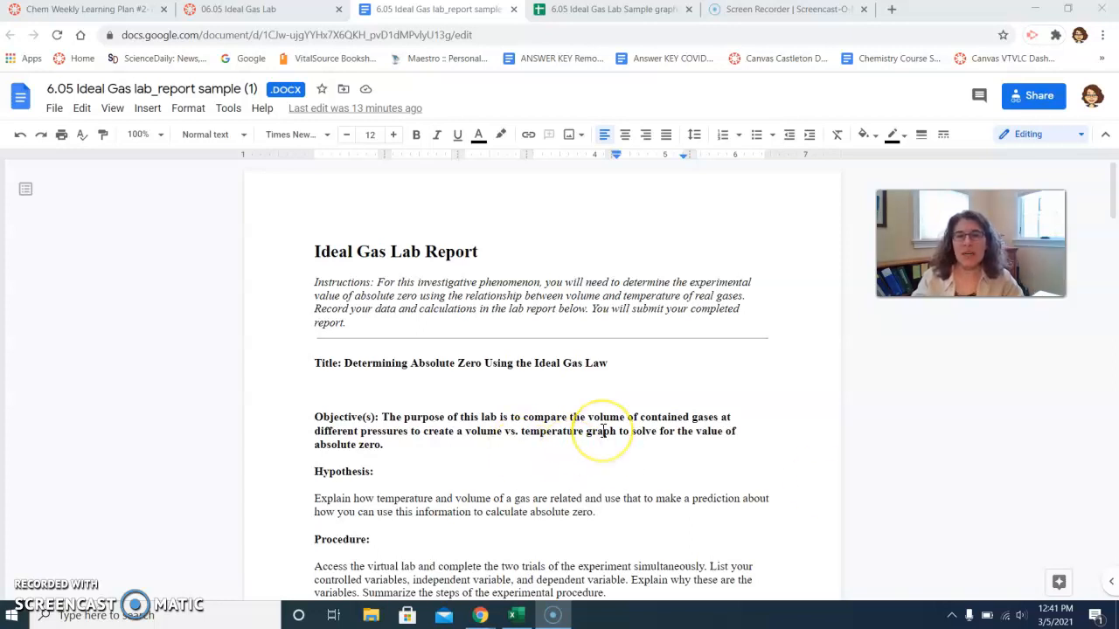
Switch to the Google Sheets tab holding the Hydrogen Gas data.
scroll(down, 3)
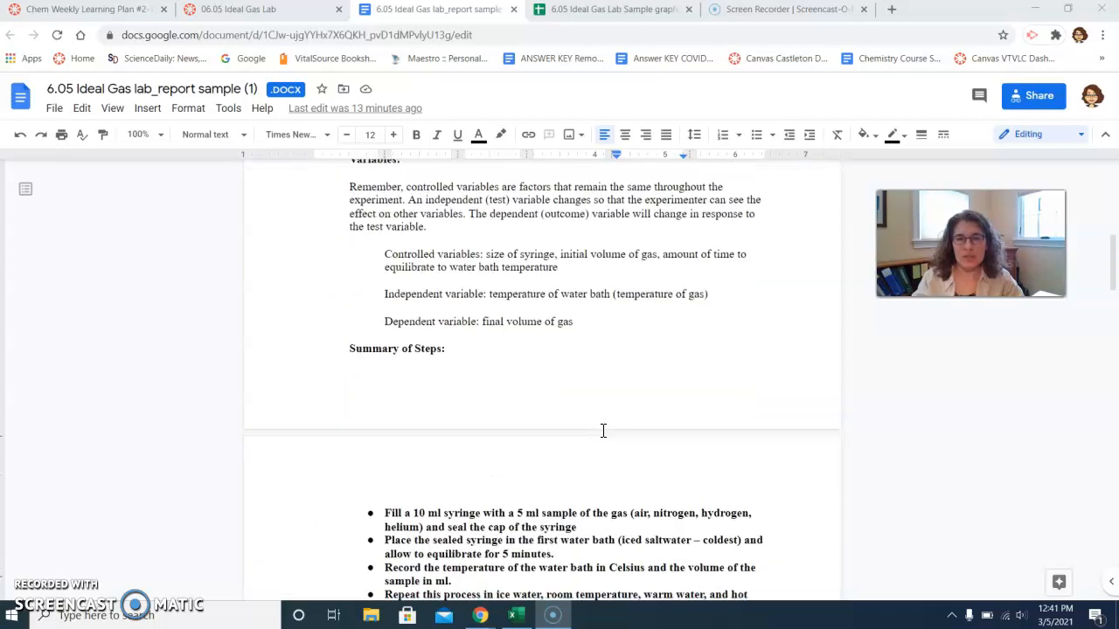
scroll(down, 3)
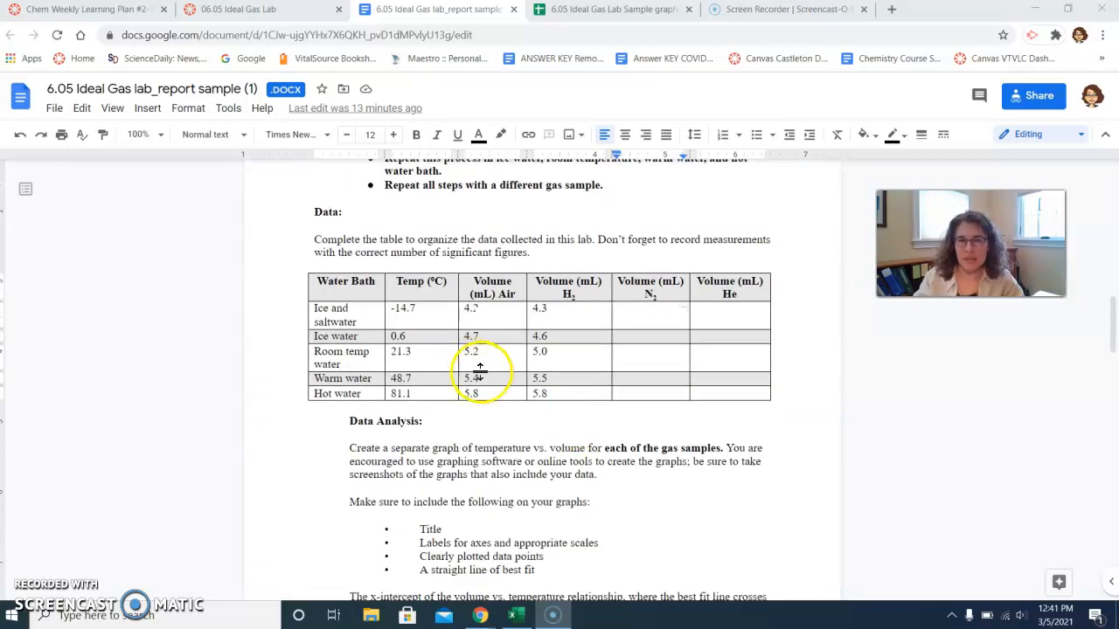
mouse_move(766, 496)
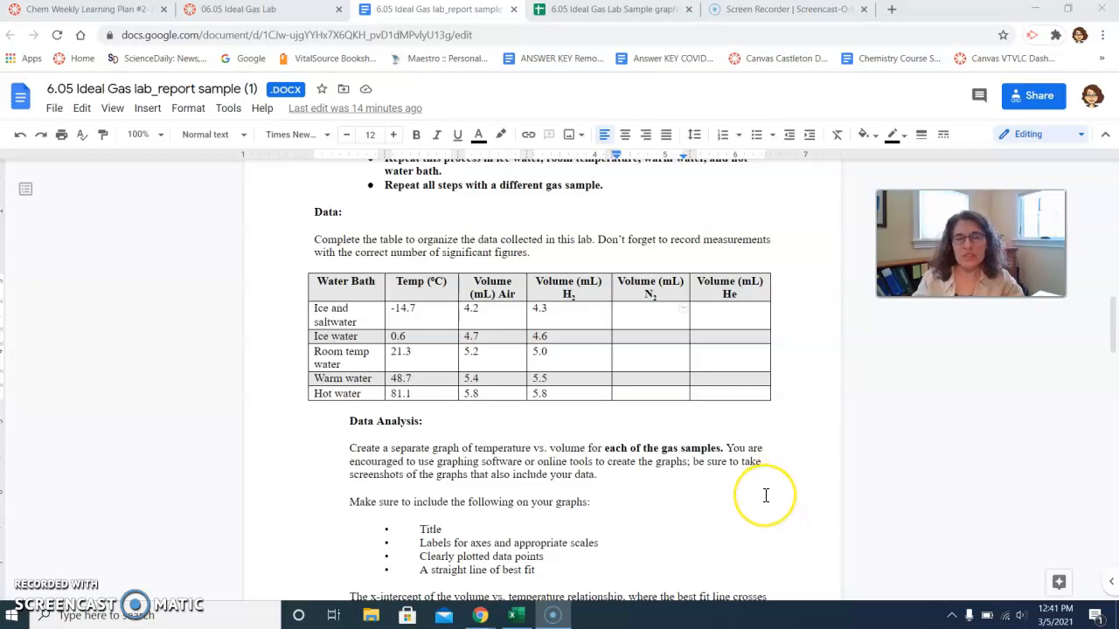
mouse_move(490, 266)
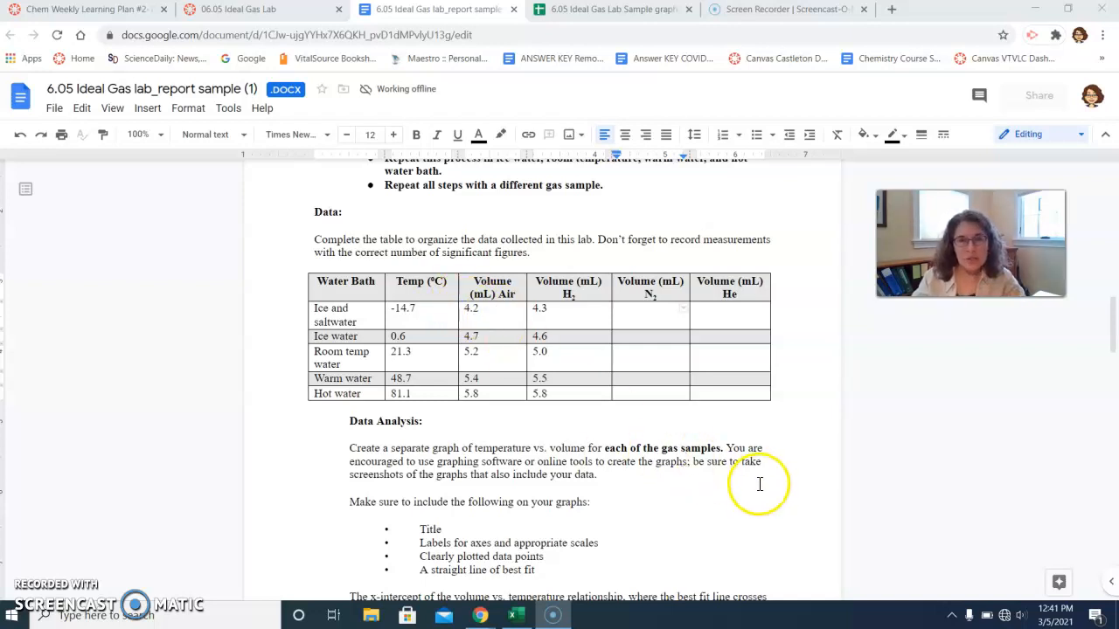
scroll(down, 3)
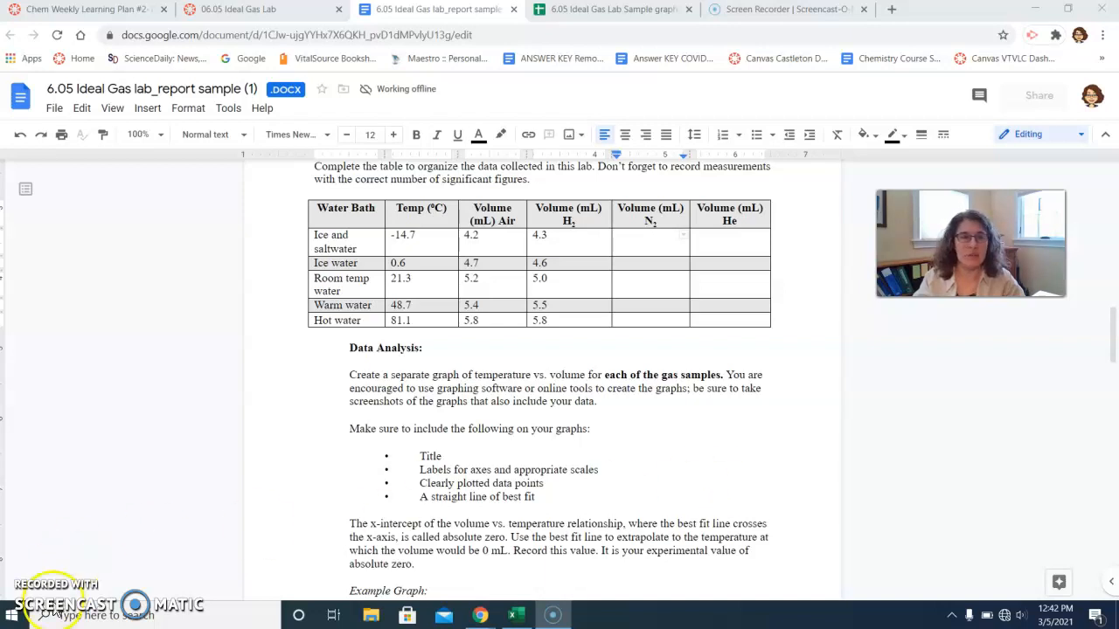
click(603, 10)
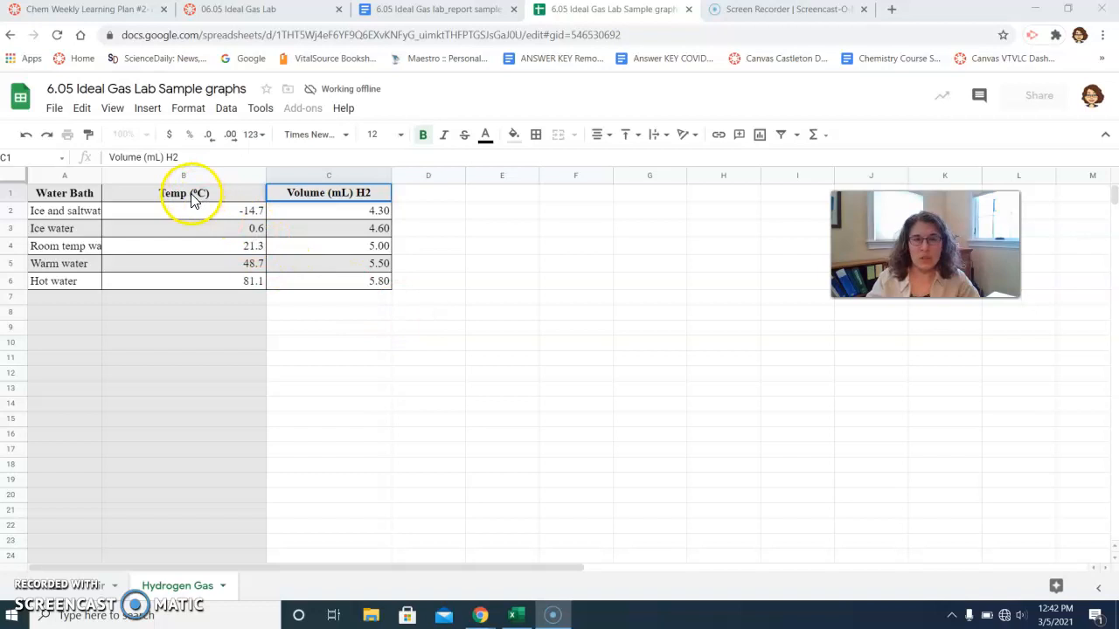
mouse_move(208, 203)
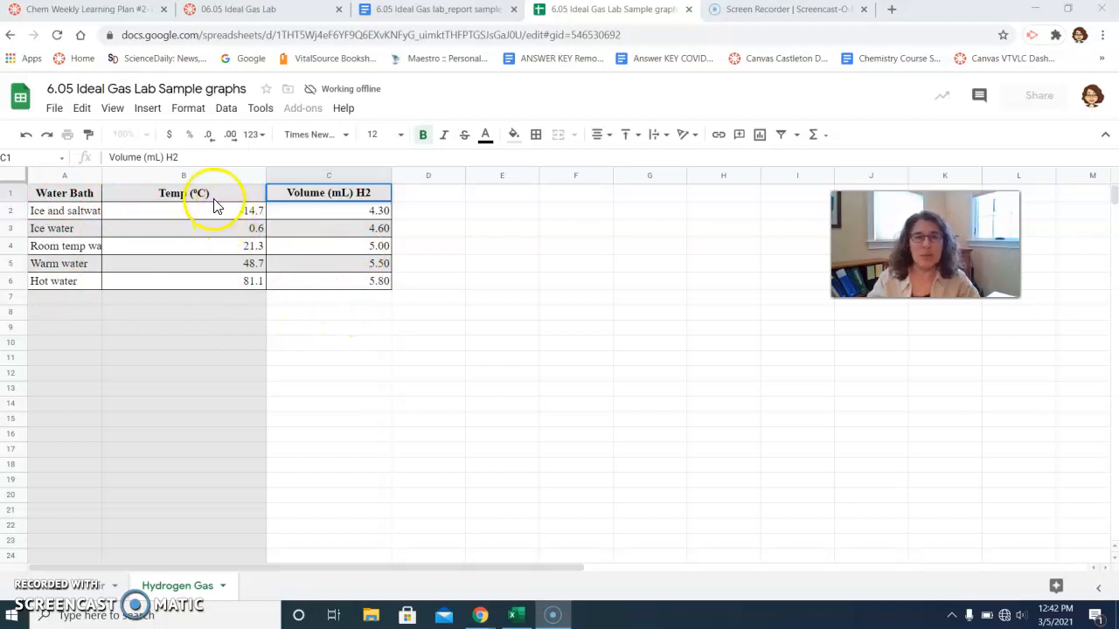
Select the Temp (°C) and Volume columns starting from B1.
click(194, 193)
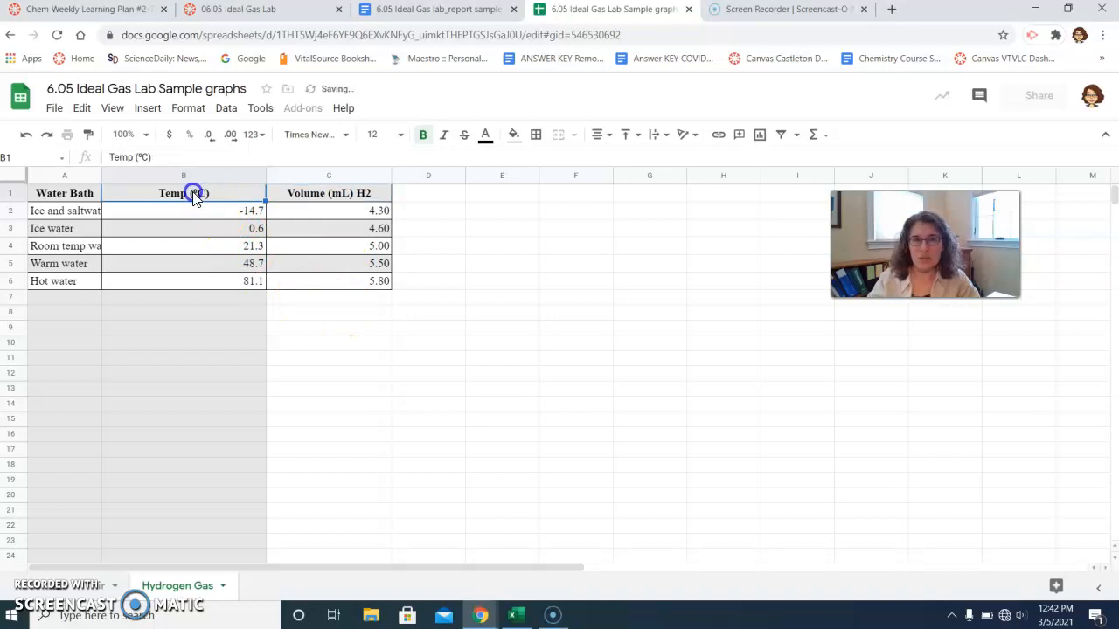
drag(184, 192, 307, 258)
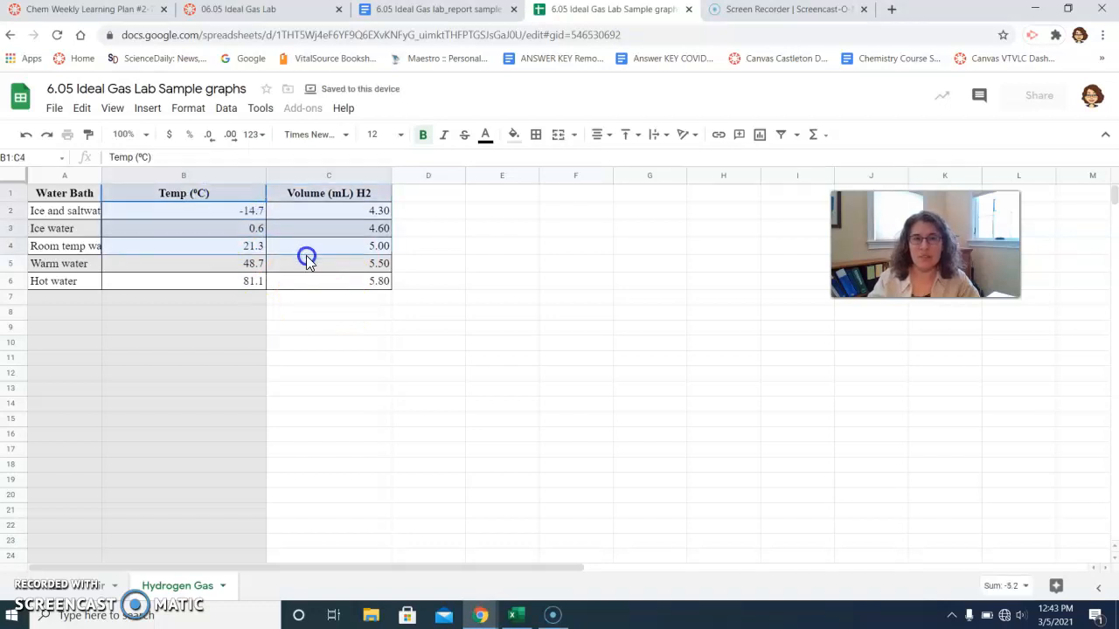
click(308, 281)
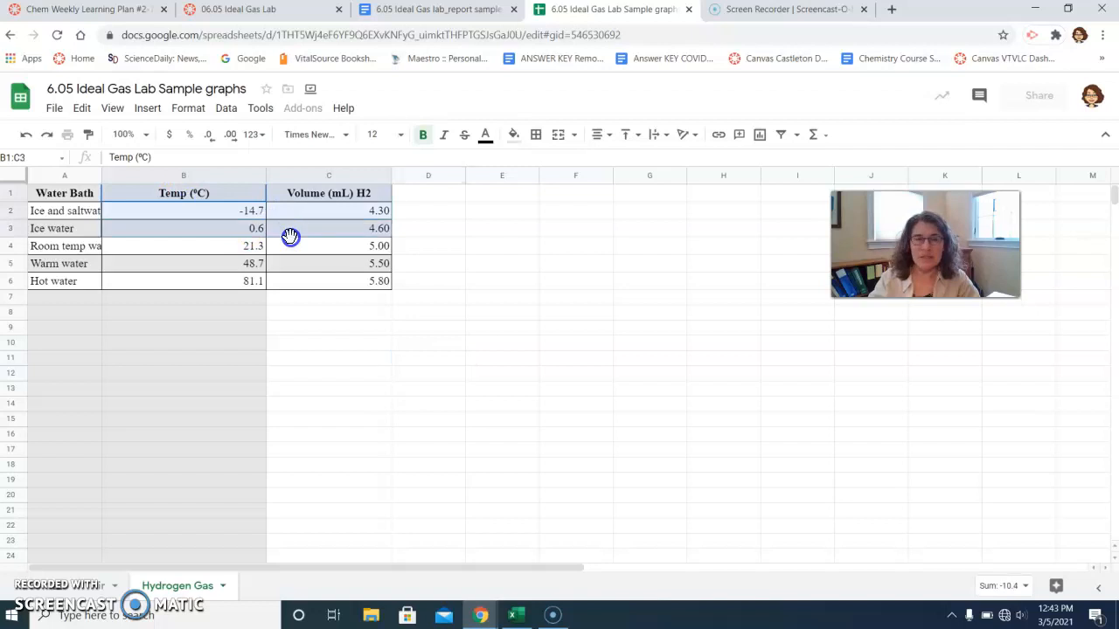
Insert a chart from B1:C6 and change its type to Scatter chart.
drag(291, 237, 297, 280)
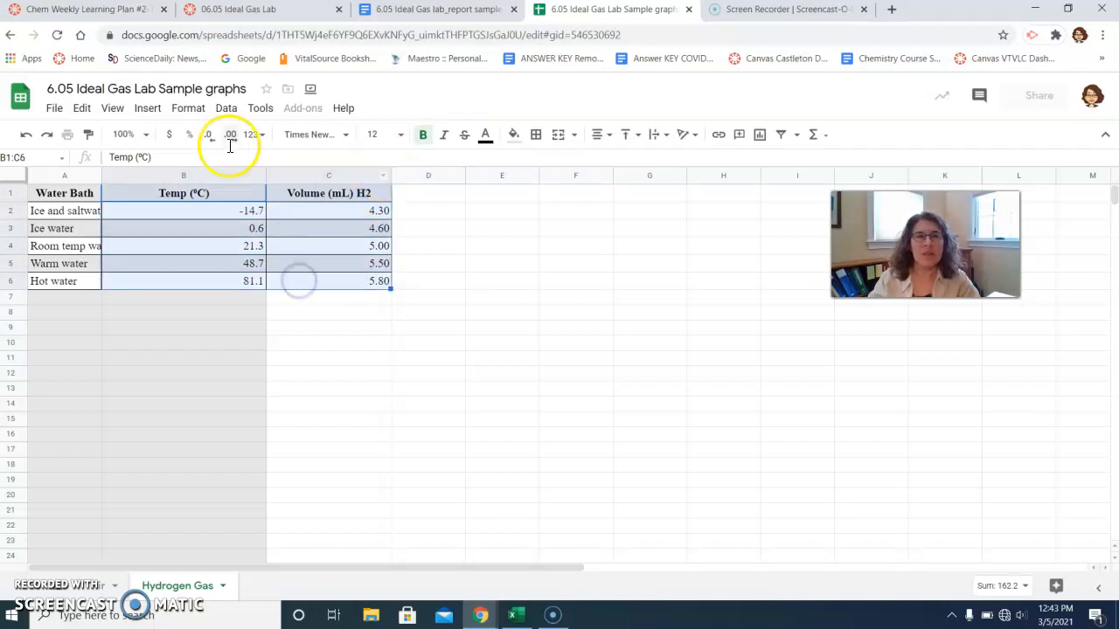
click(147, 108)
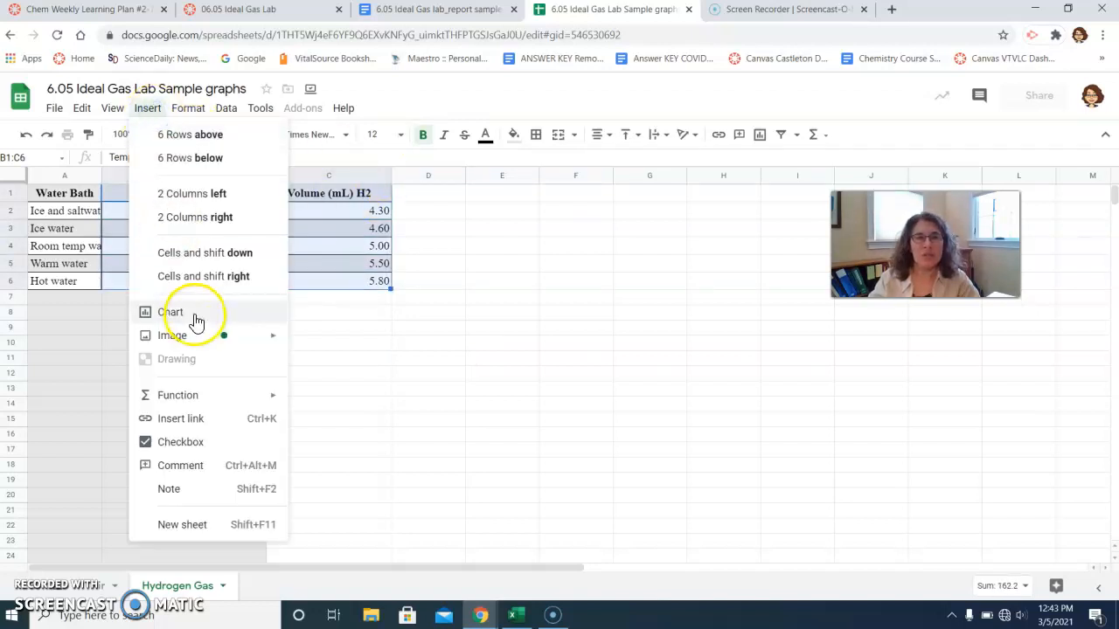
click(175, 312)
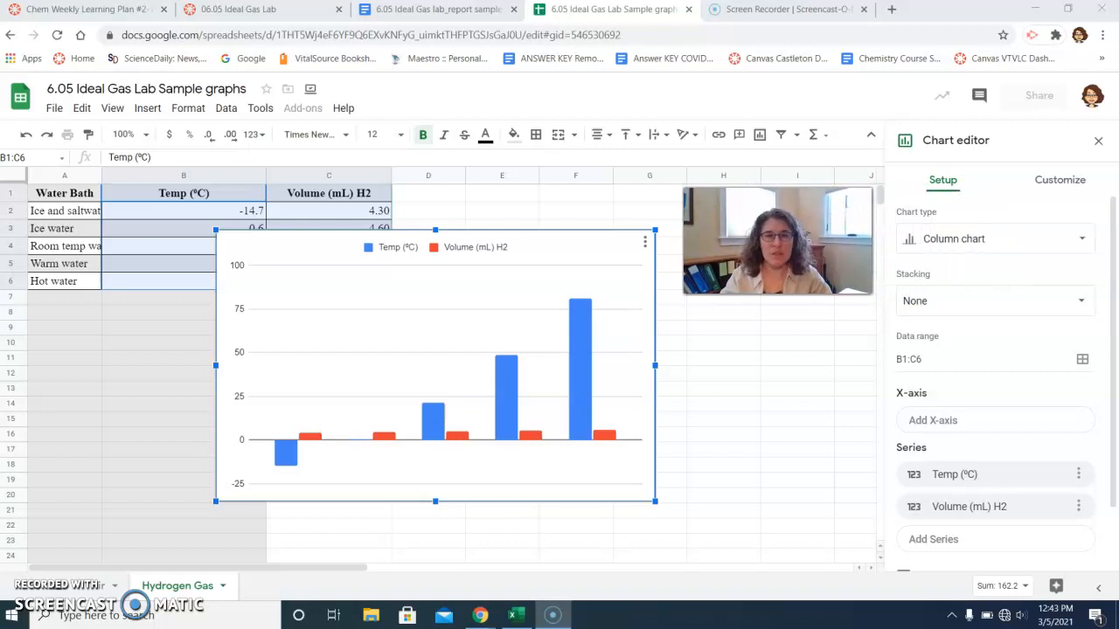
mouse_move(694, 387)
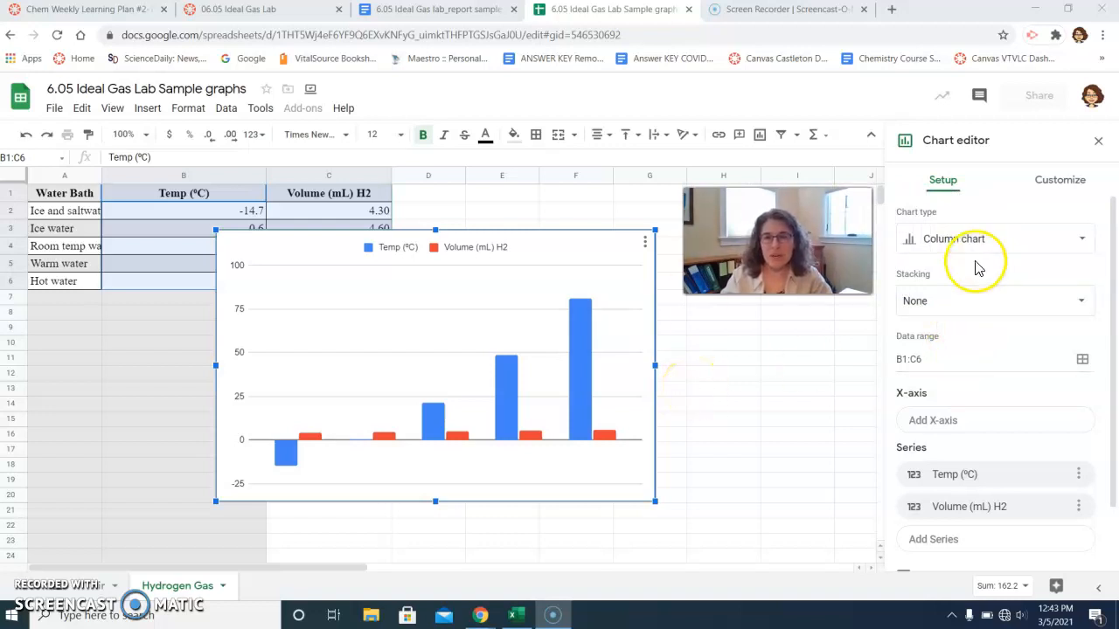
mouse_move(933, 243)
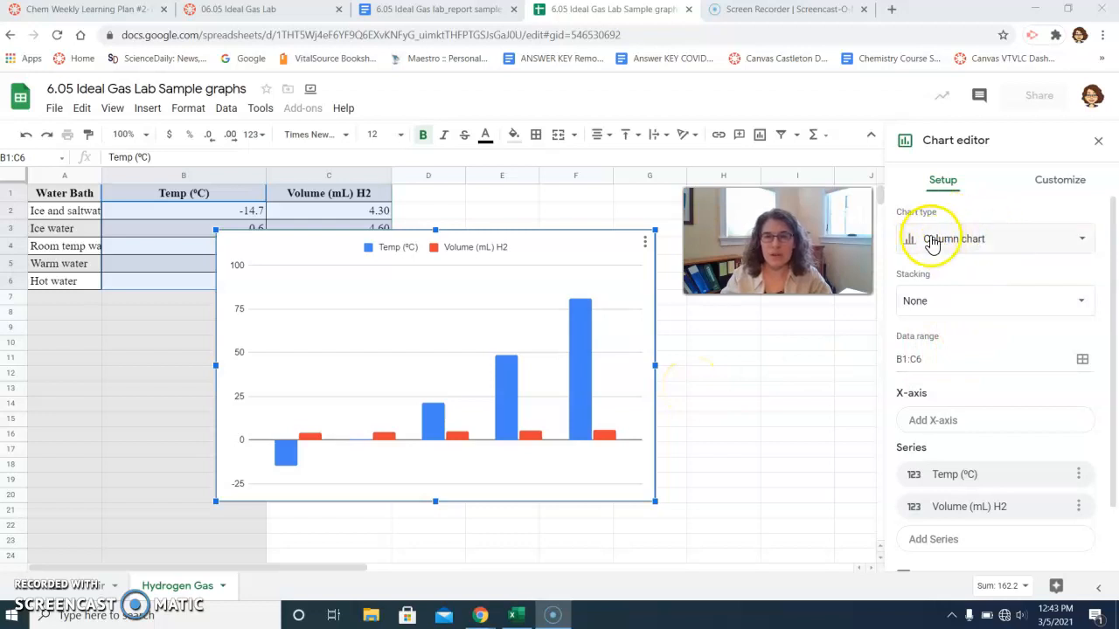
mouse_move(951, 239)
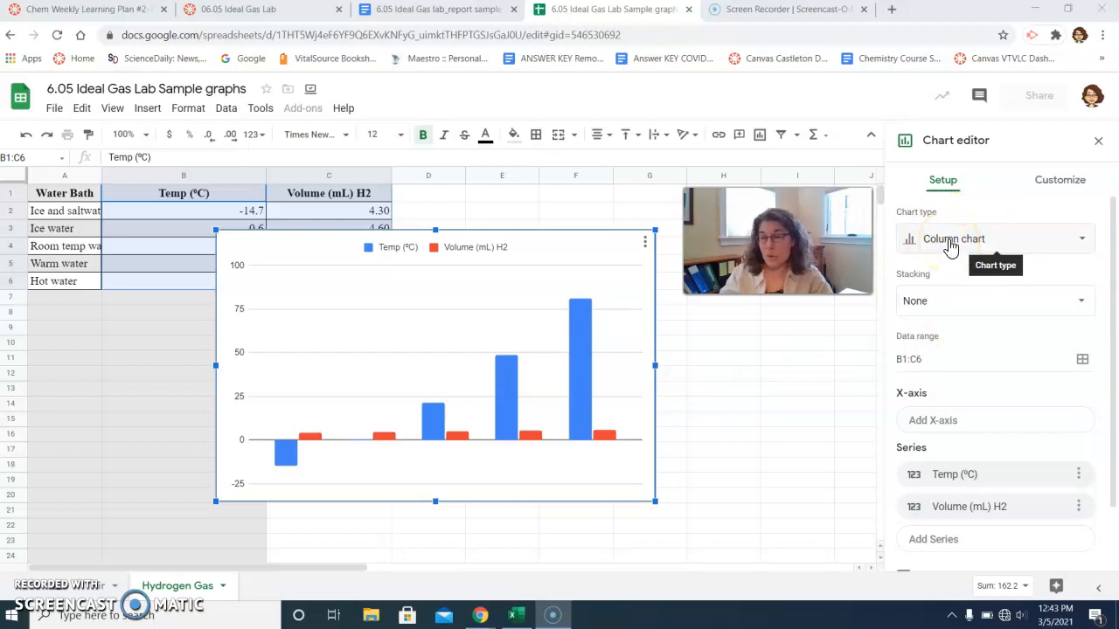
click(994, 239)
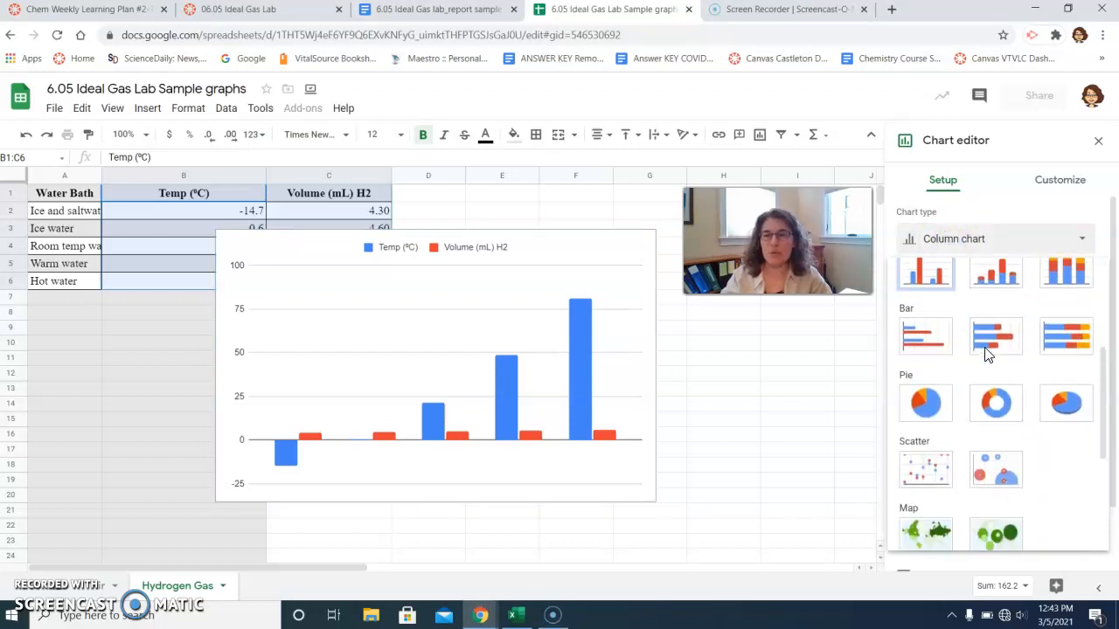
scroll(down, 3)
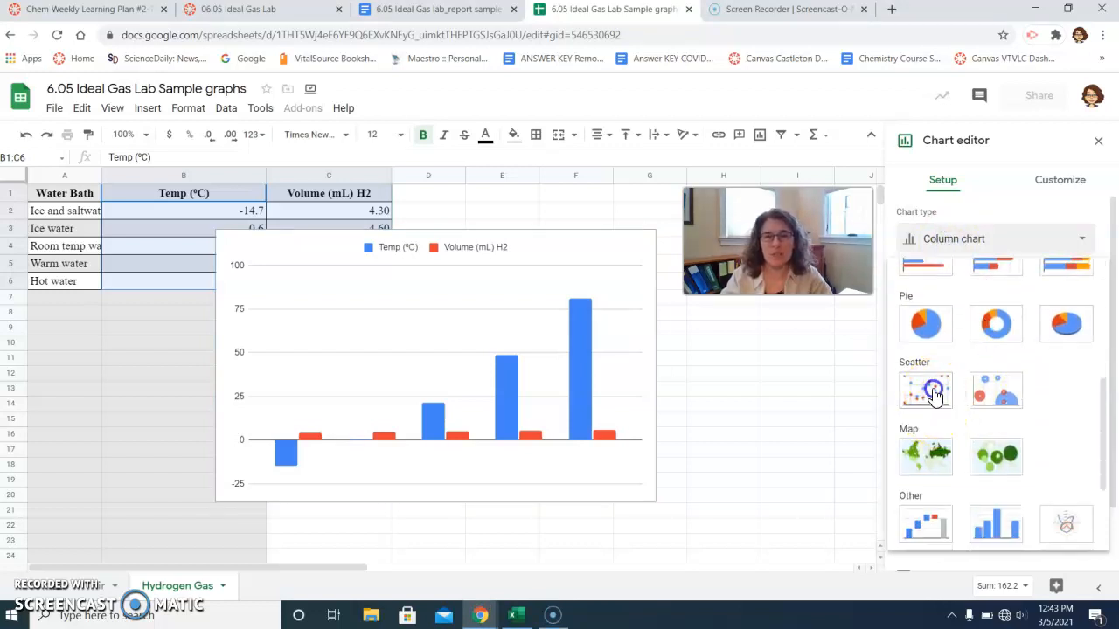
click(925, 390)
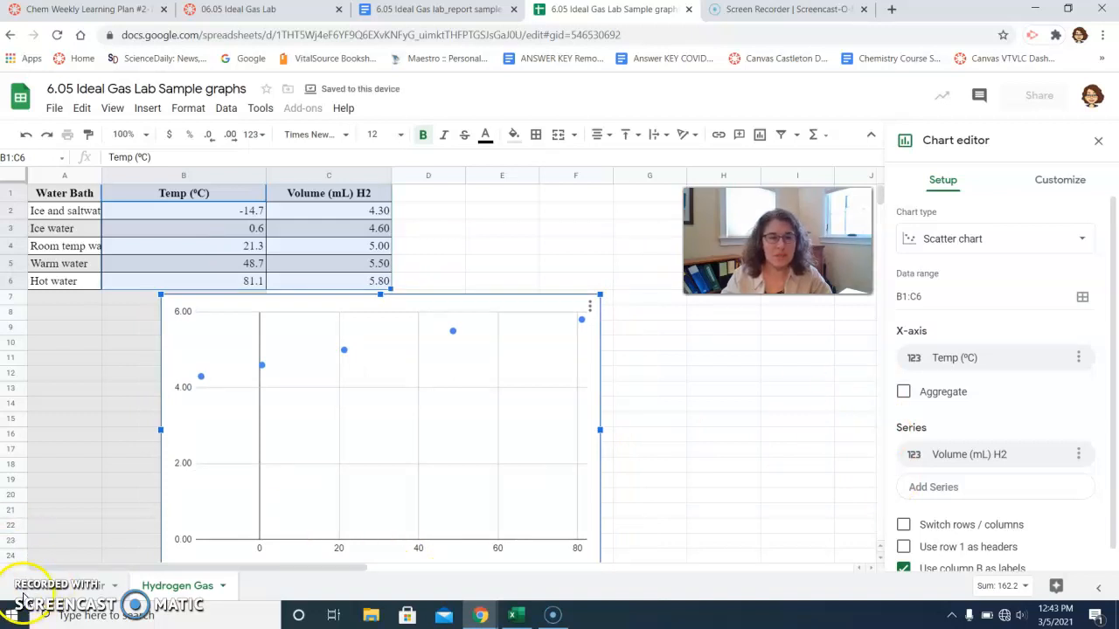
Close the Chart editor sidebar, leaving the scatter chart below the data.
click(1098, 139)
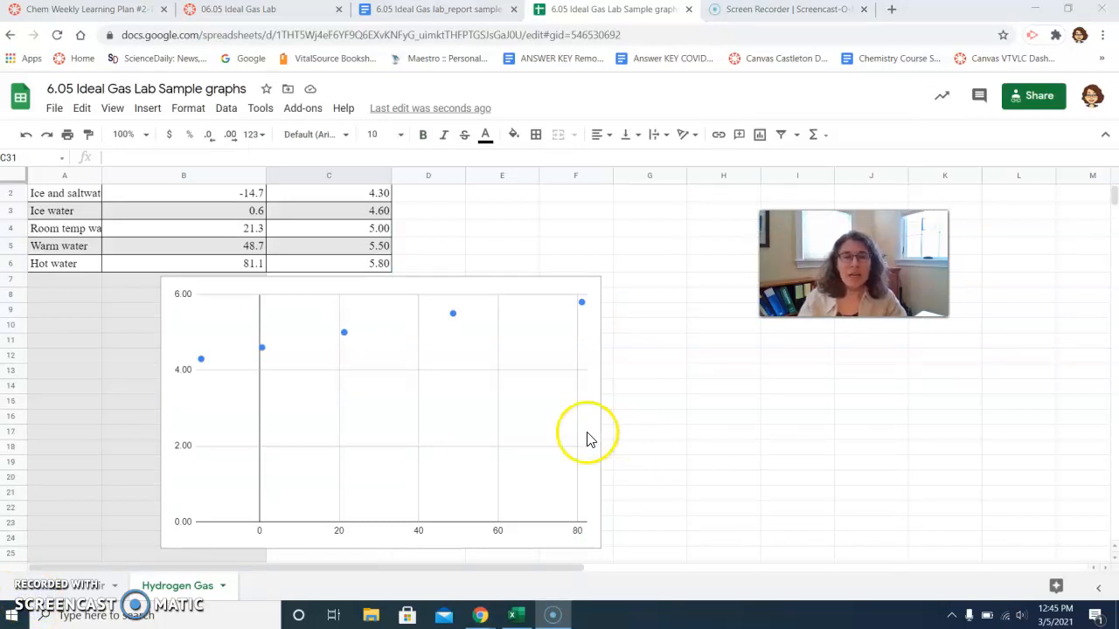
mouse_move(440, 512)
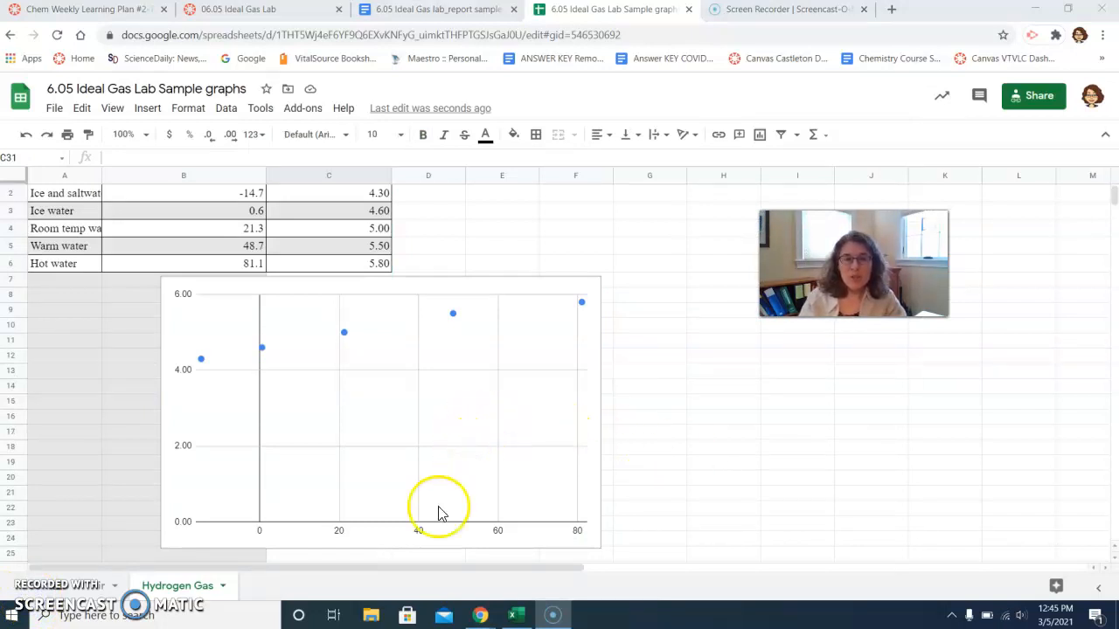
mouse_move(192, 325)
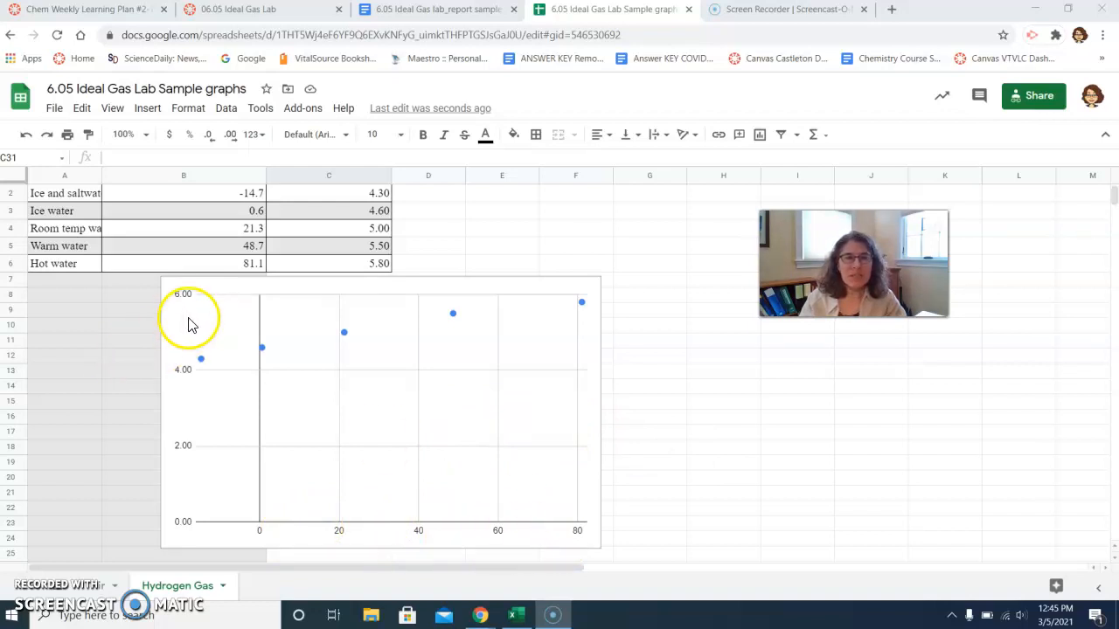
mouse_move(226, 295)
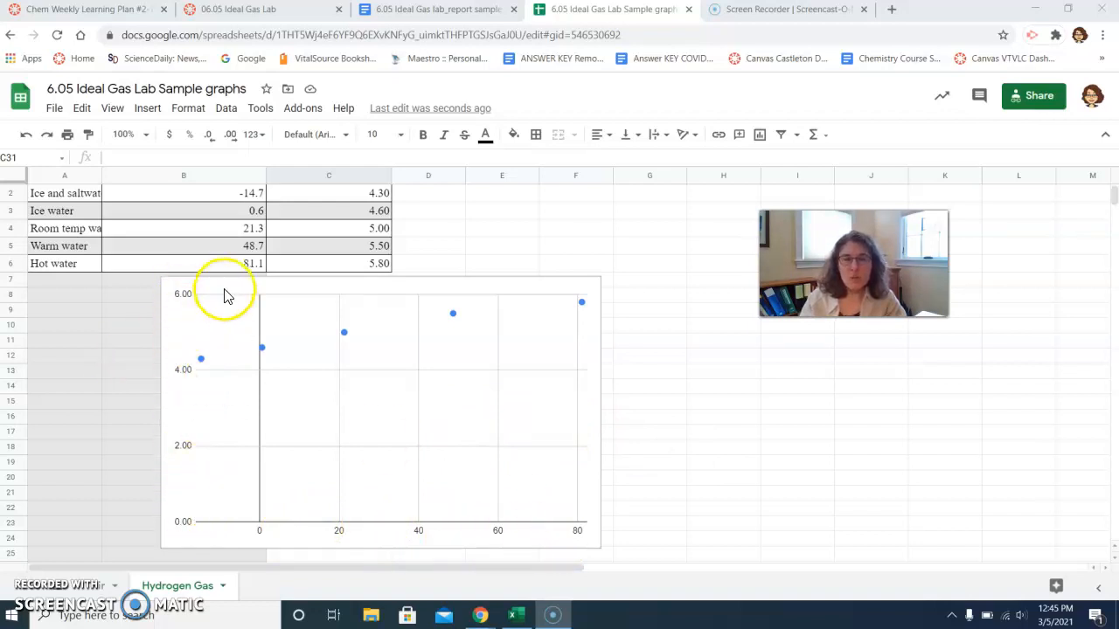
mouse_move(612, 450)
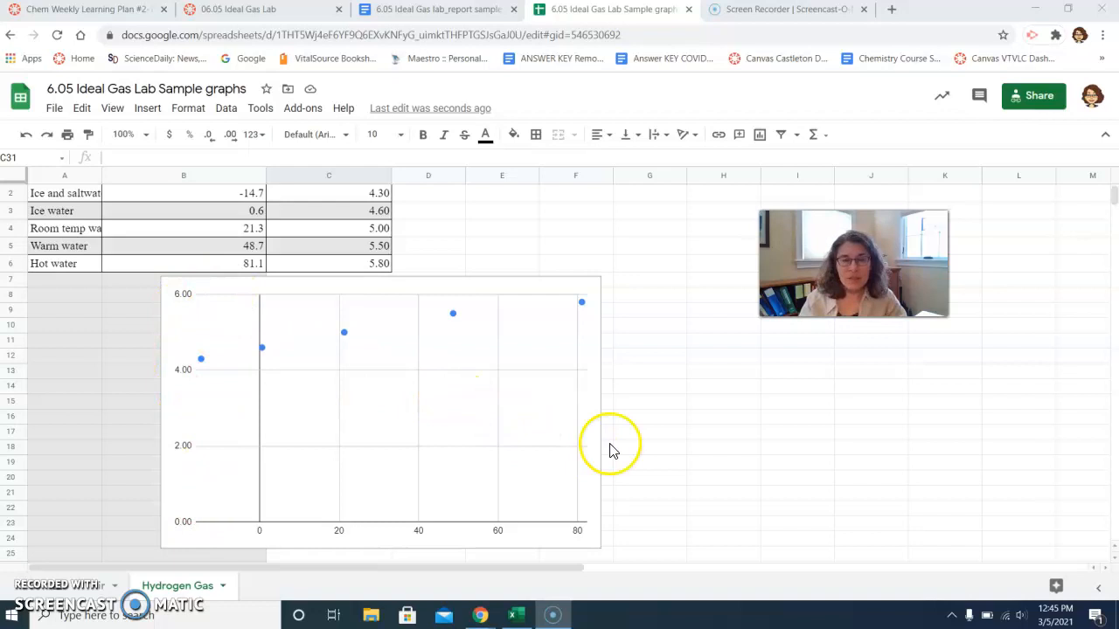
mouse_move(644, 451)
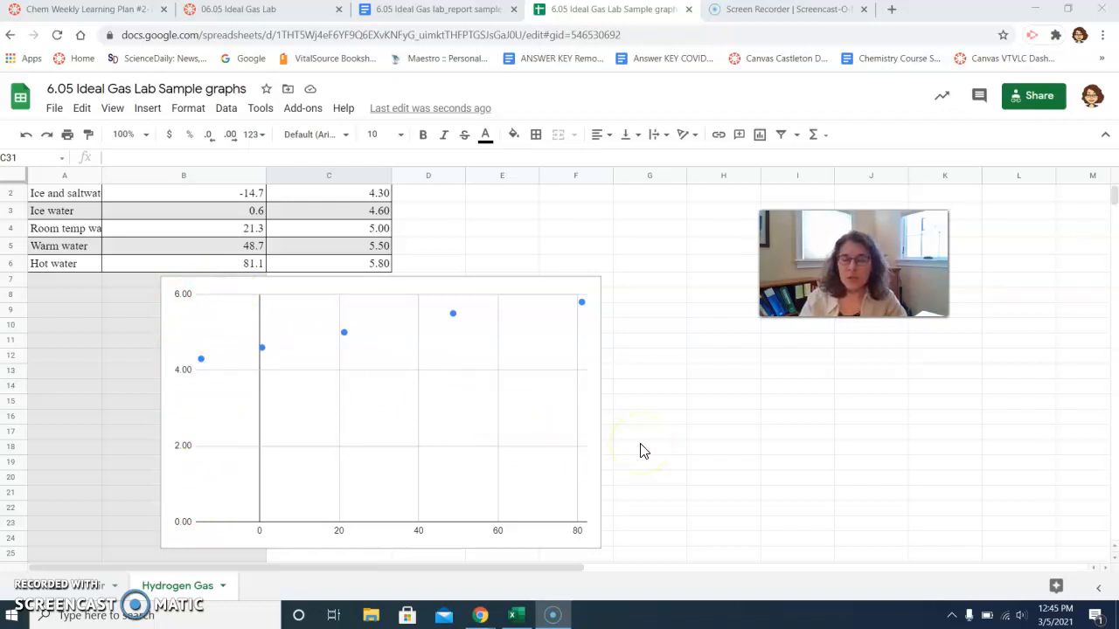
mouse_move(597, 326)
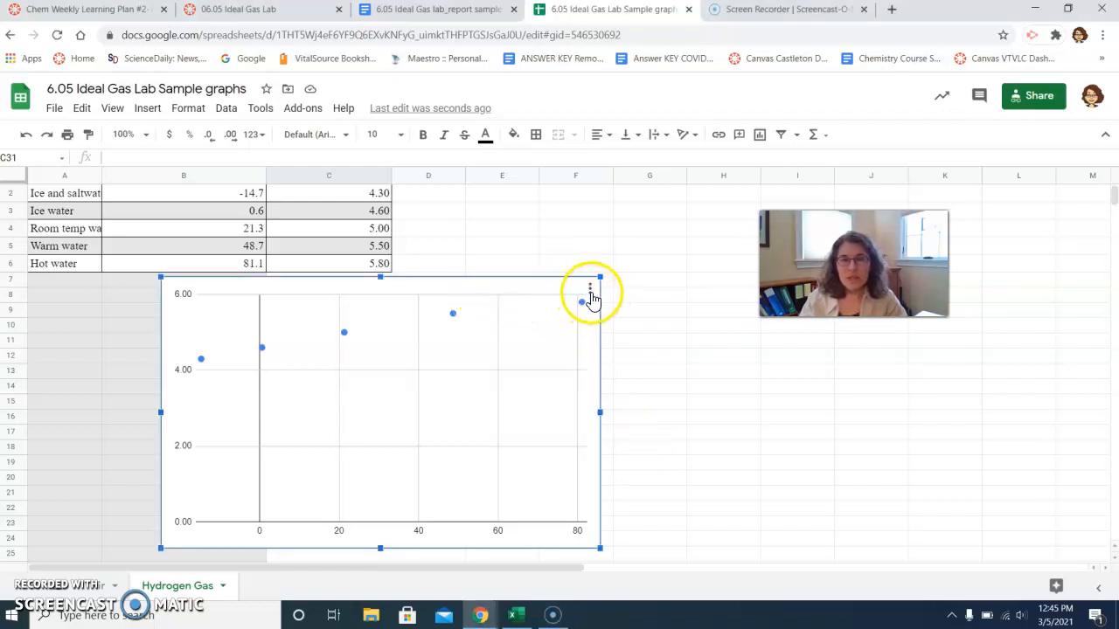
Reopen the chart editor with Edit chart and go to the Customize options.
click(589, 289)
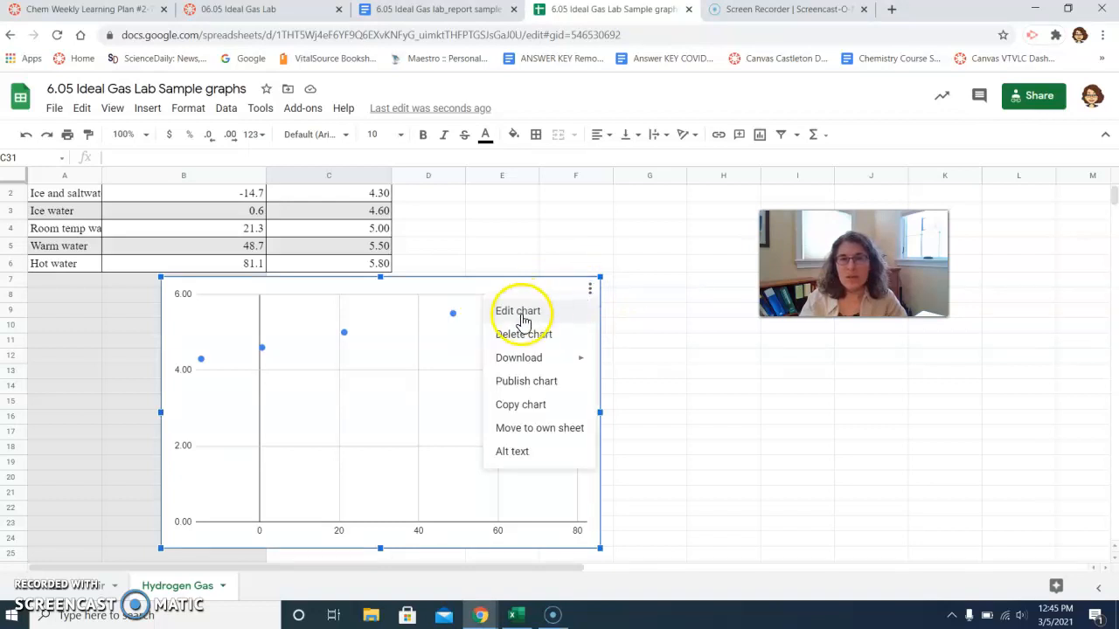
click(517, 311)
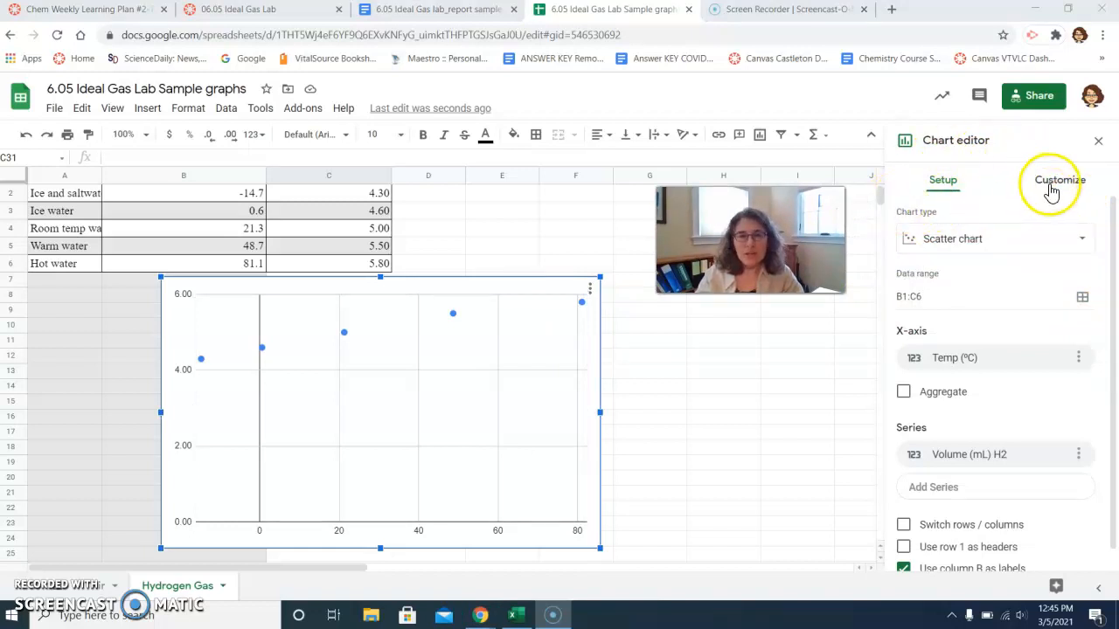
click(1056, 179)
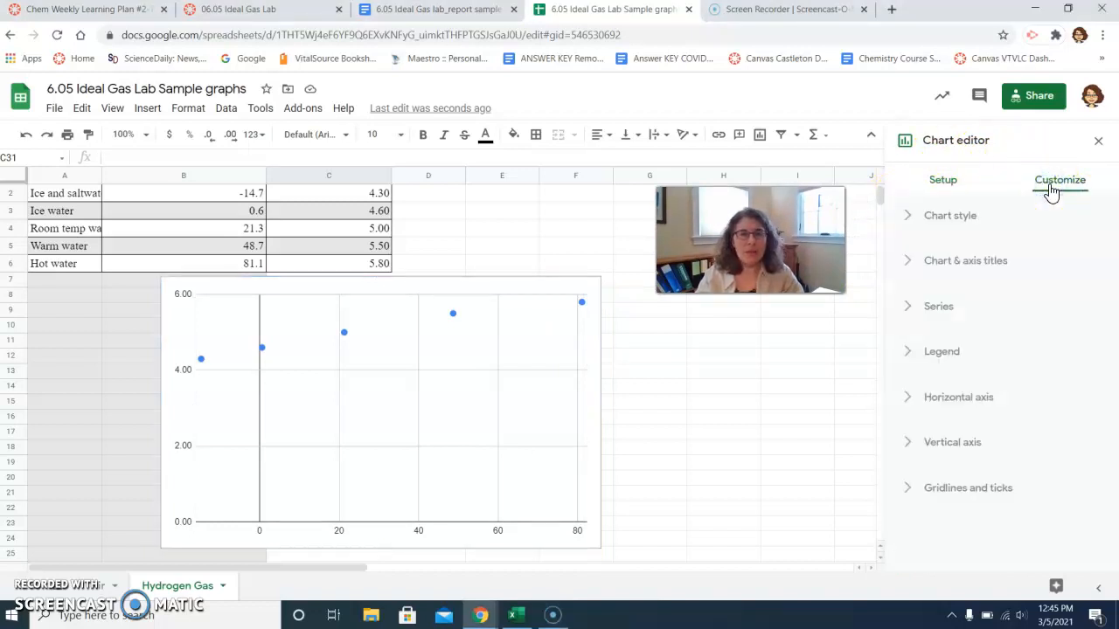
mouse_move(1042, 201)
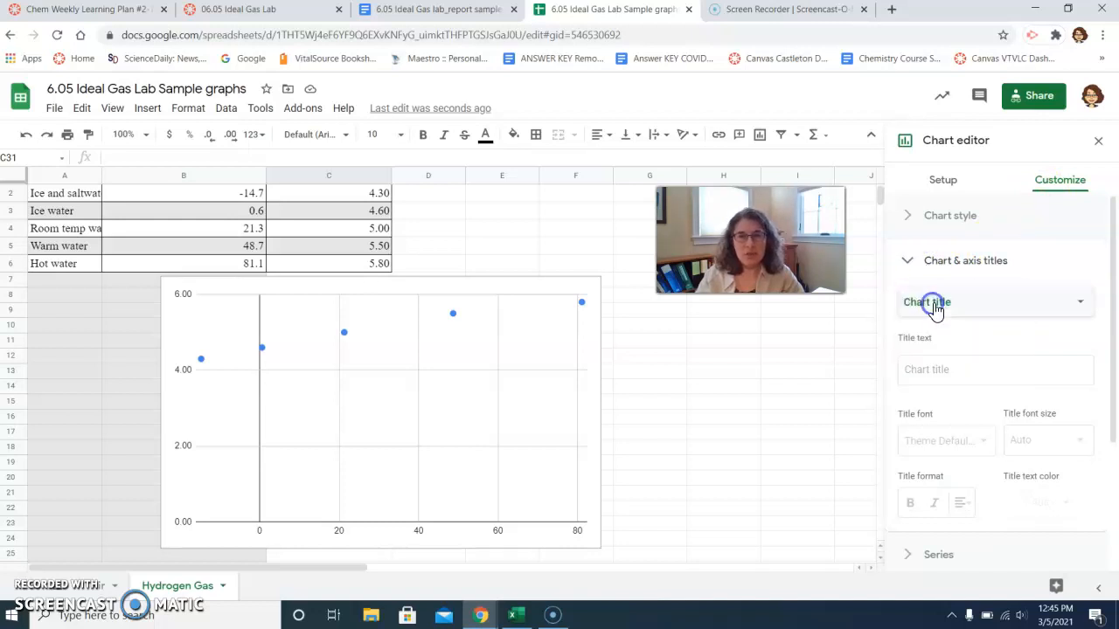
Set the chart title to 'Volume of Hydrogen Sample (ml) vs. Temperature (C)'.
click(994, 370)
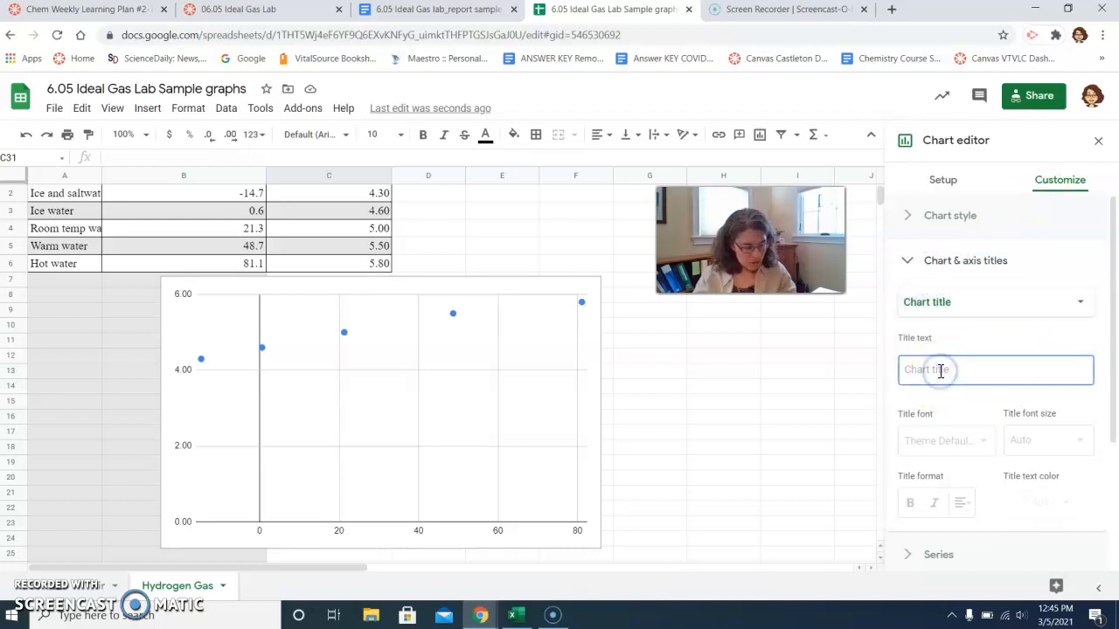
text(Volume of Hydrogen Sample (ml) vs. Temperature)
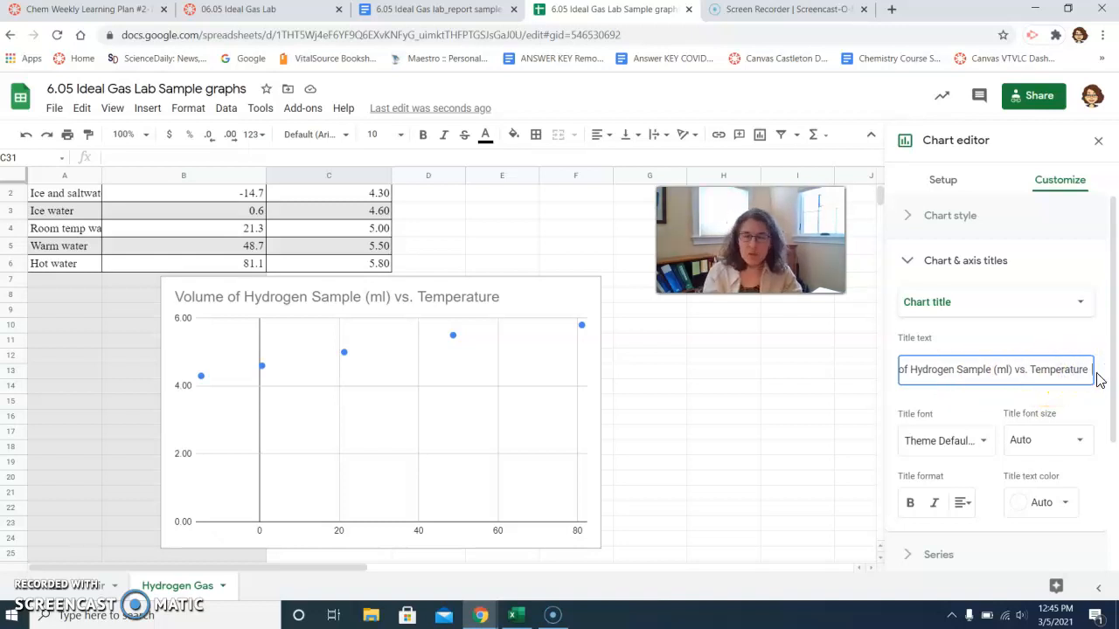
text(()
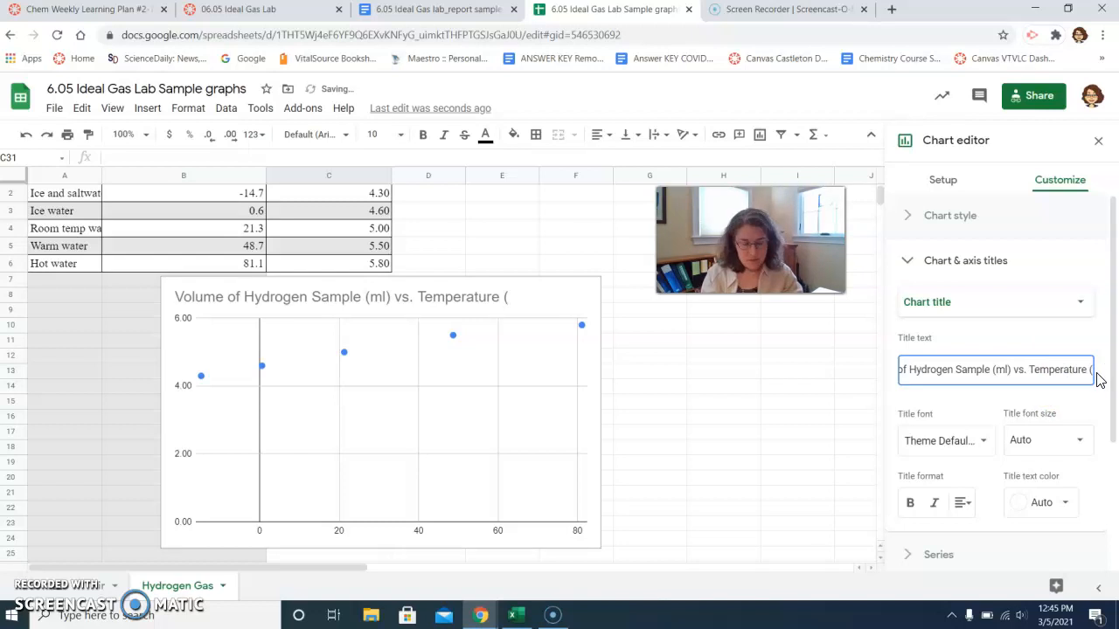
text(C))
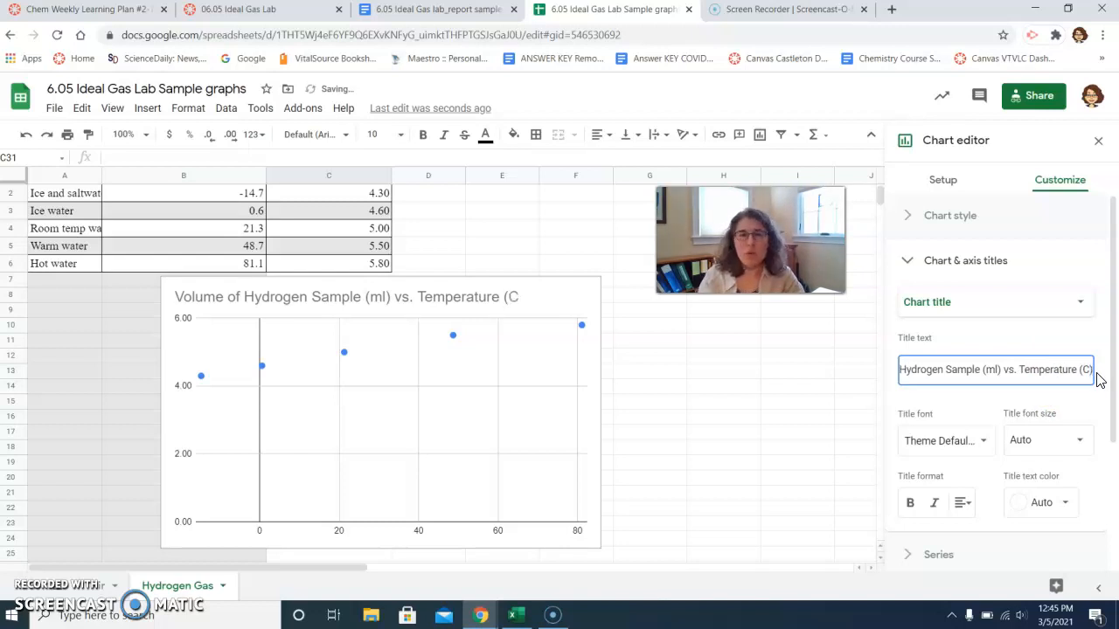
mouse_move(820, 430)
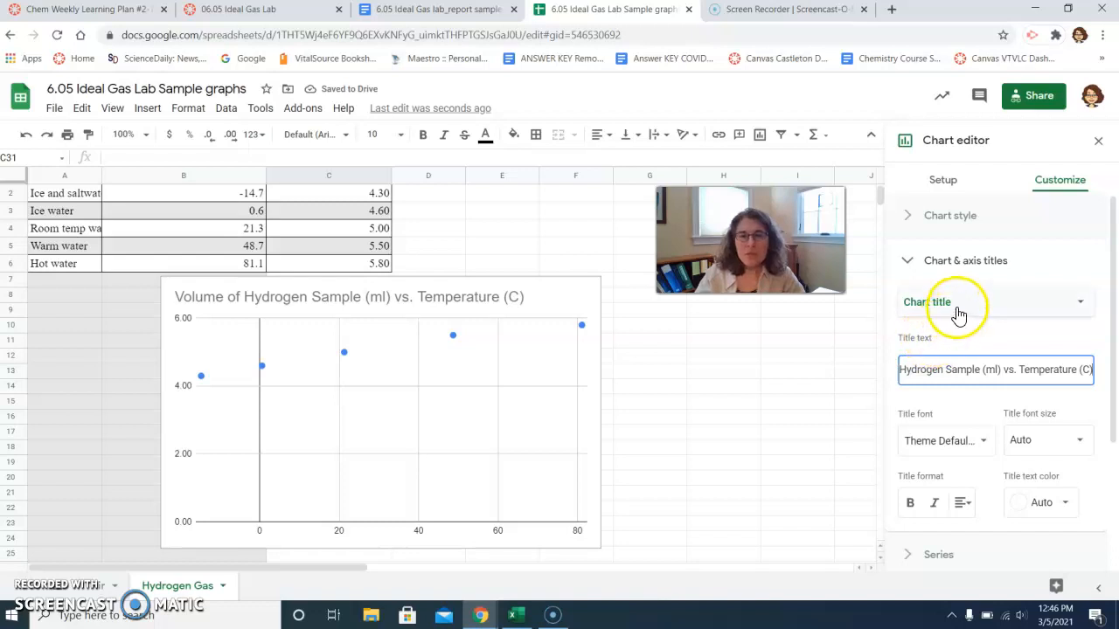
Choose the vertical axis title in the Chart & axis titles list.
click(995, 301)
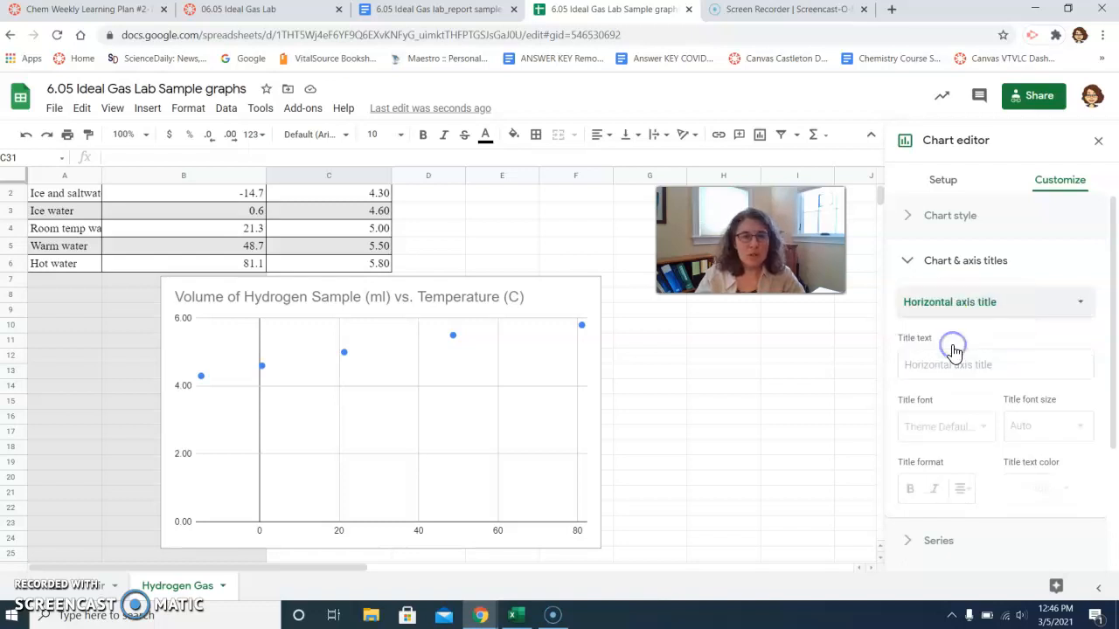
mouse_move(455, 542)
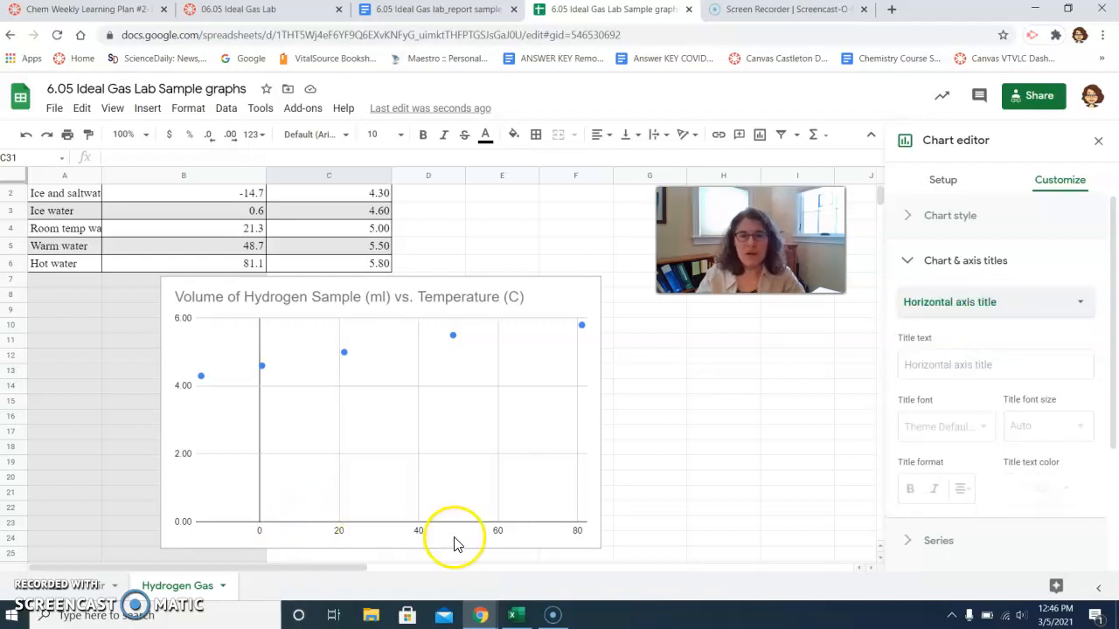
click(994, 301)
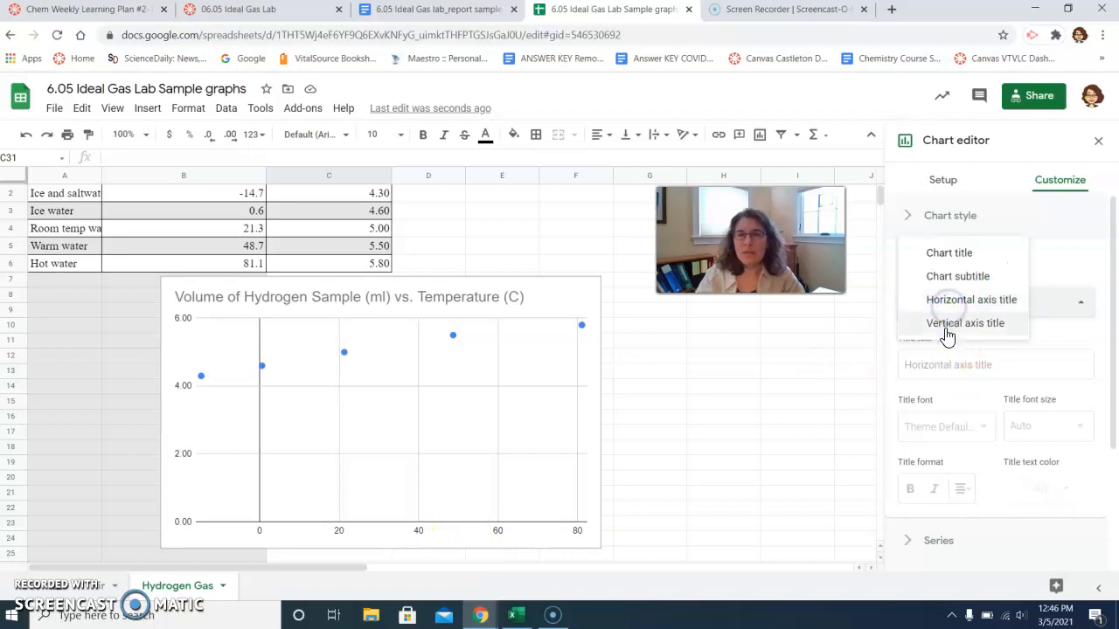
click(966, 324)
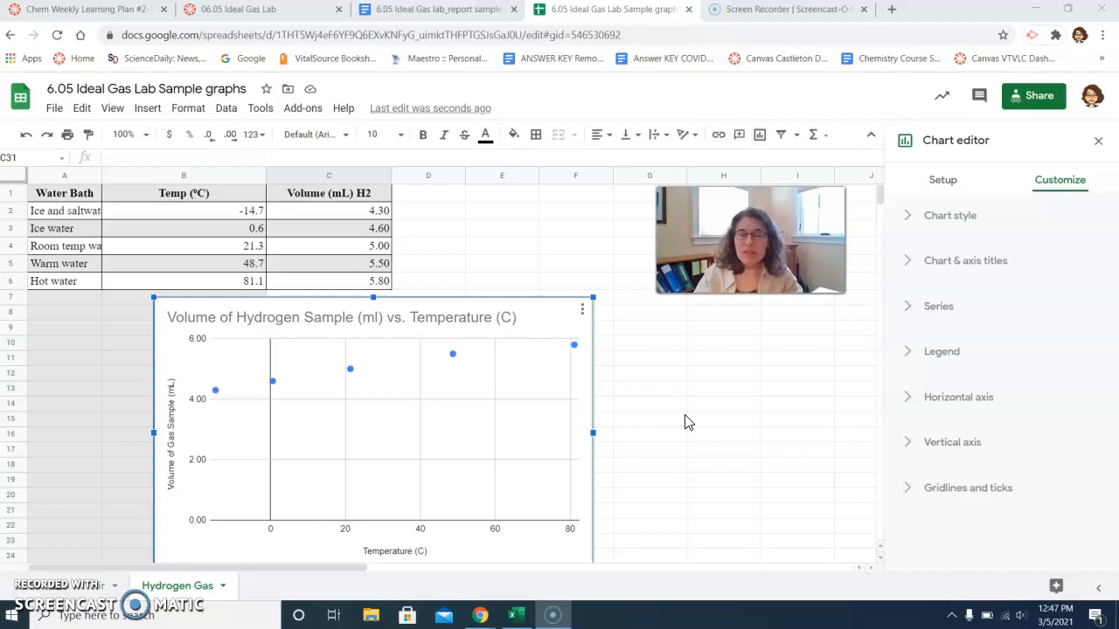
mouse_move(577, 348)
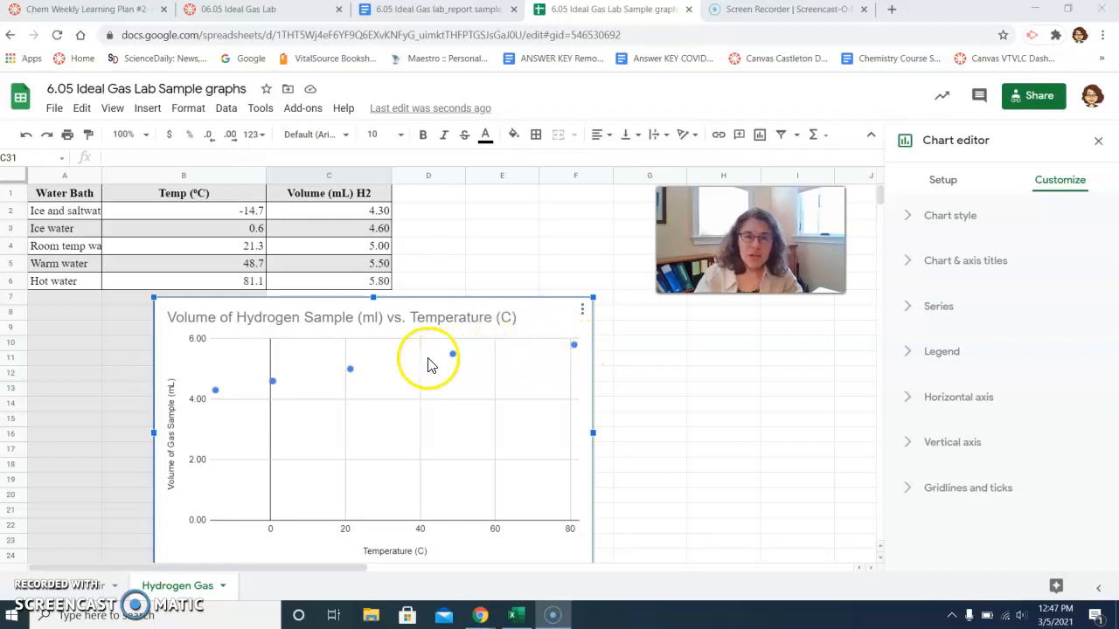
mouse_move(583, 358)
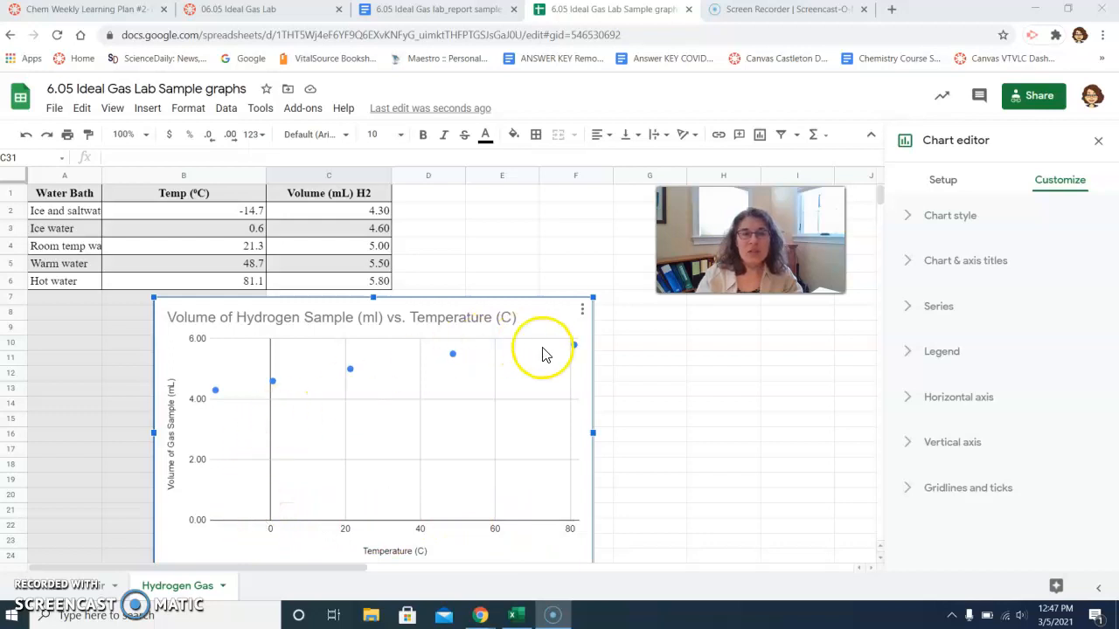
mouse_move(224, 404)
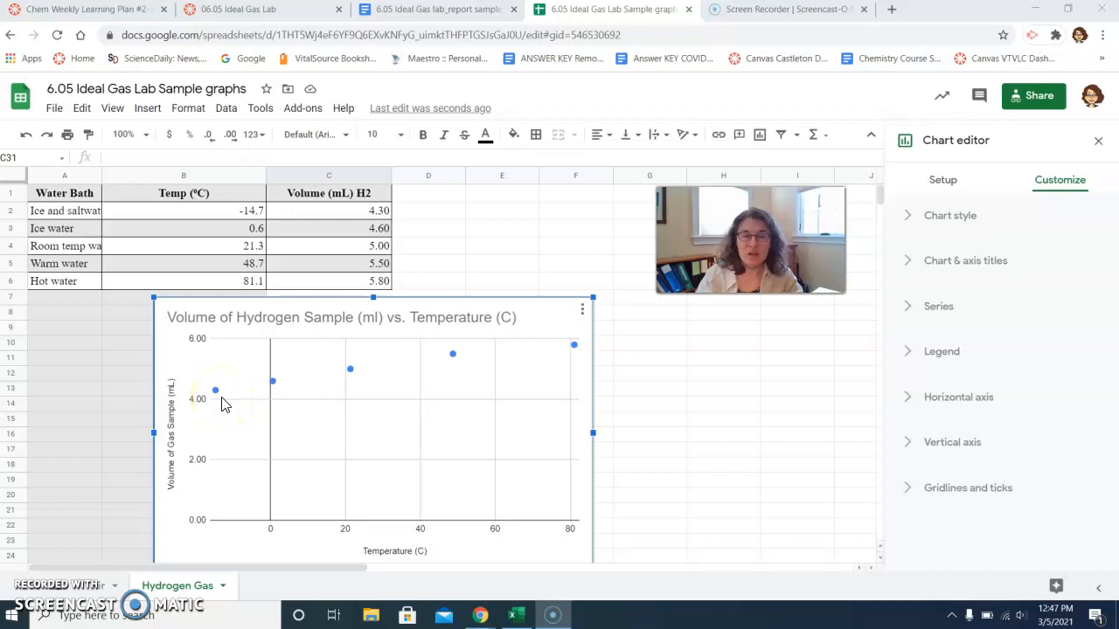
mouse_move(892, 512)
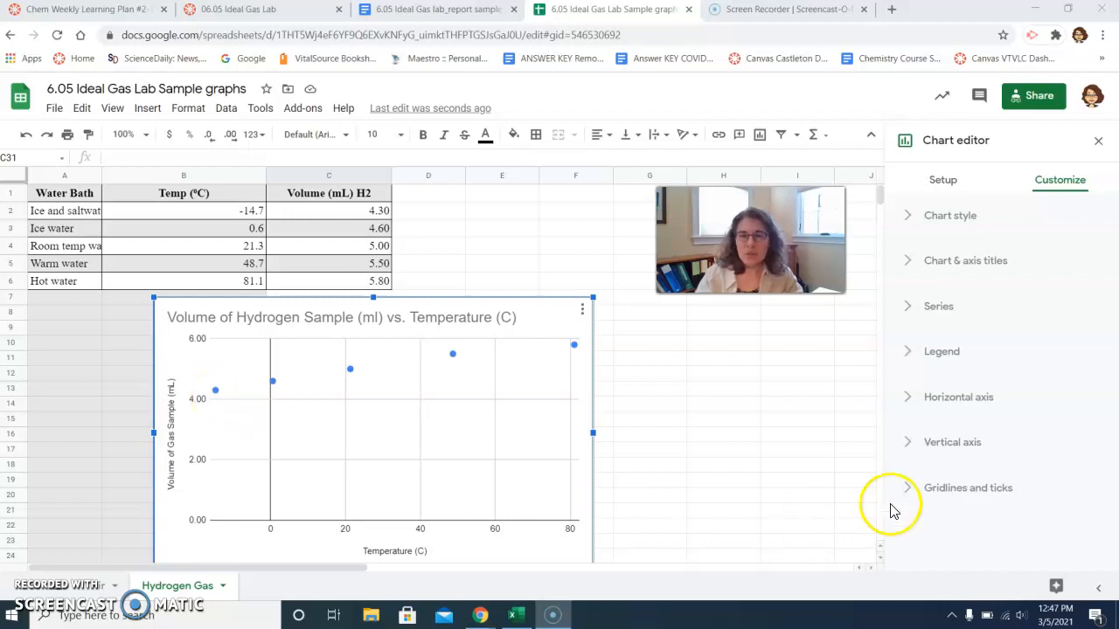
mouse_move(569, 336)
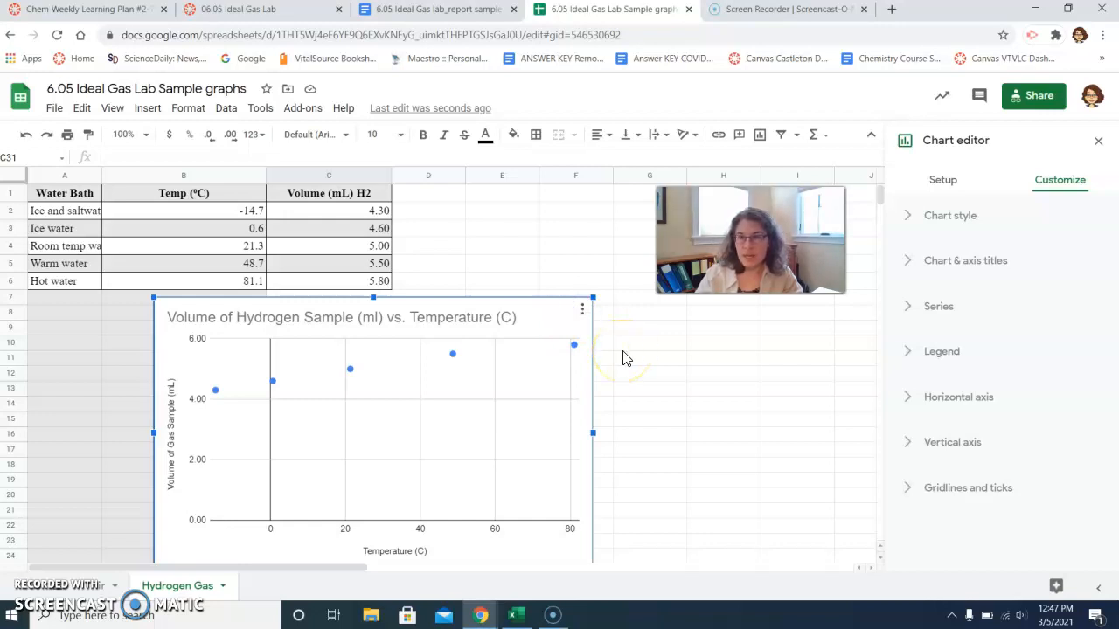
mouse_move(923, 410)
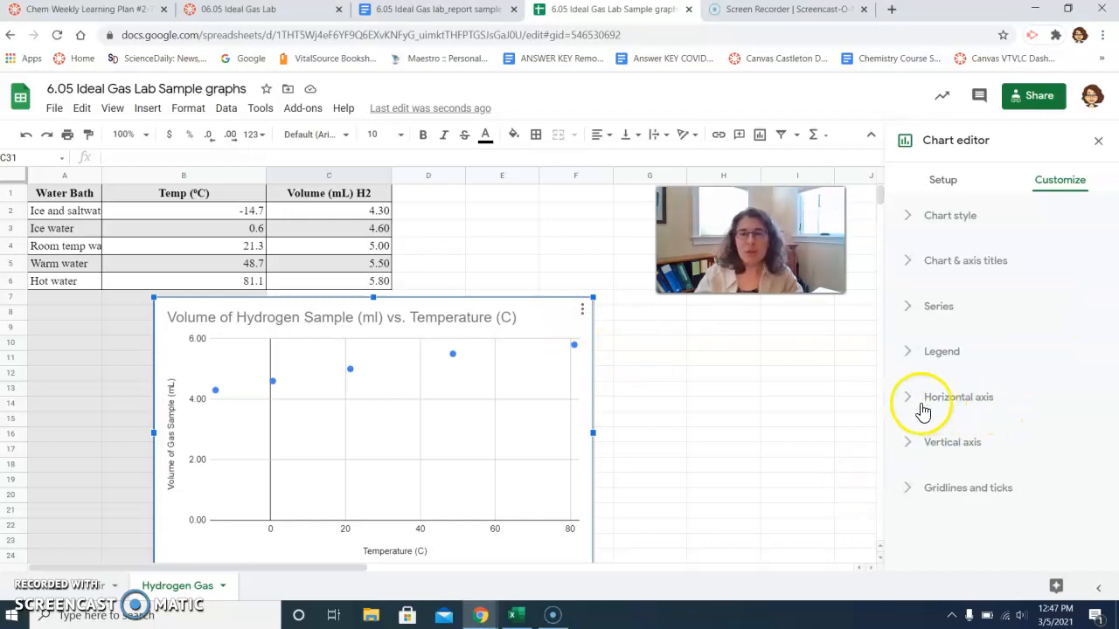
Set the horizontal axis minimum to −300 and maximum to 100.
click(958, 397)
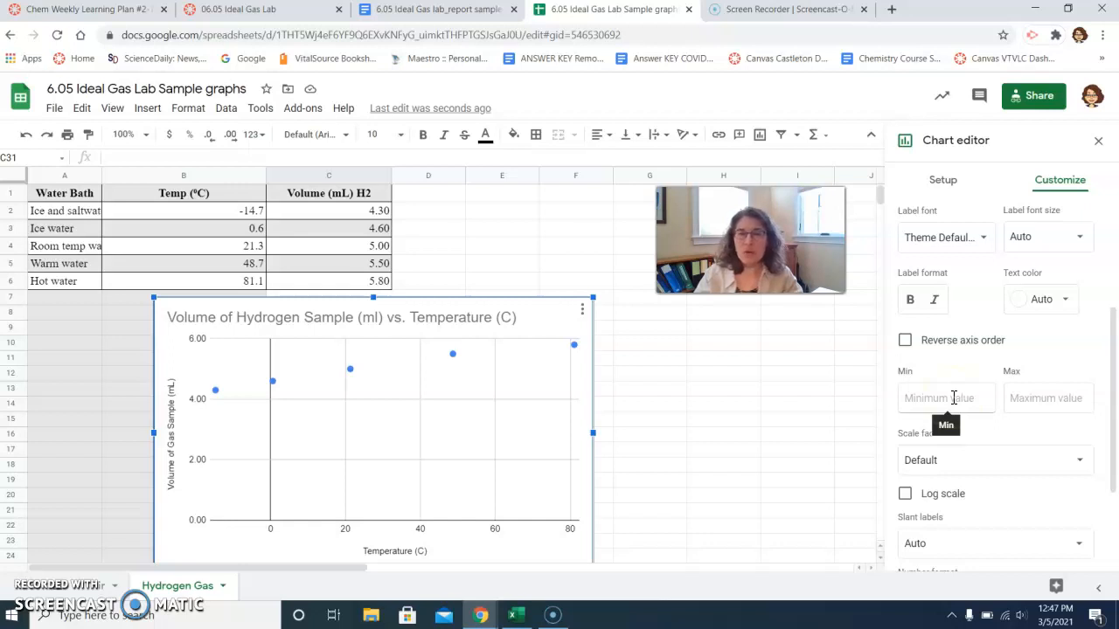
click(950, 397)
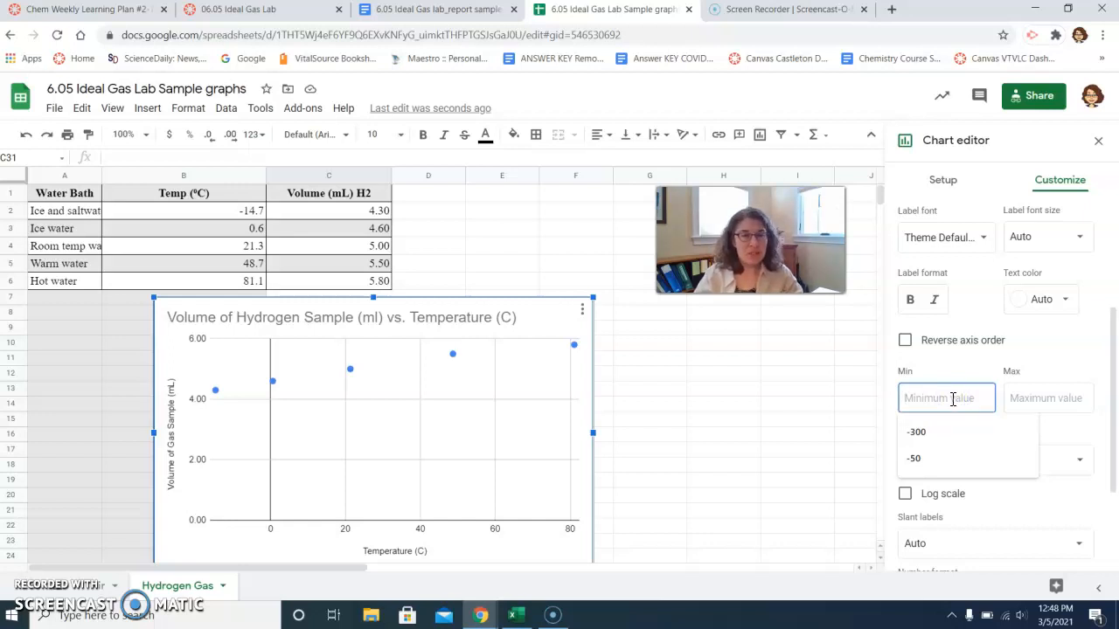
click(916, 432)
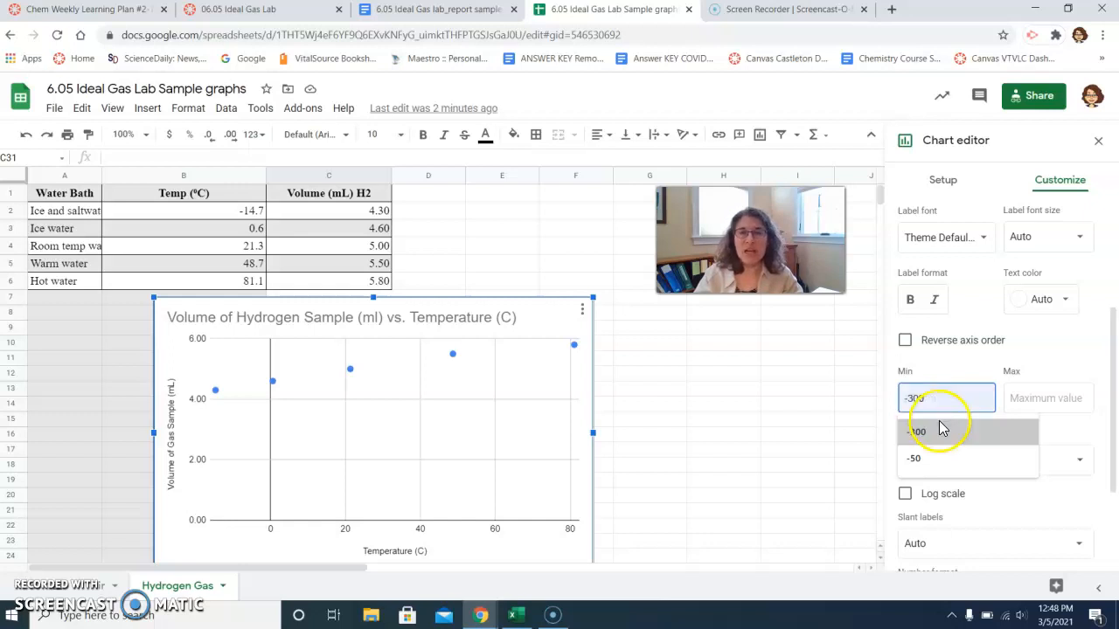
click(946, 398)
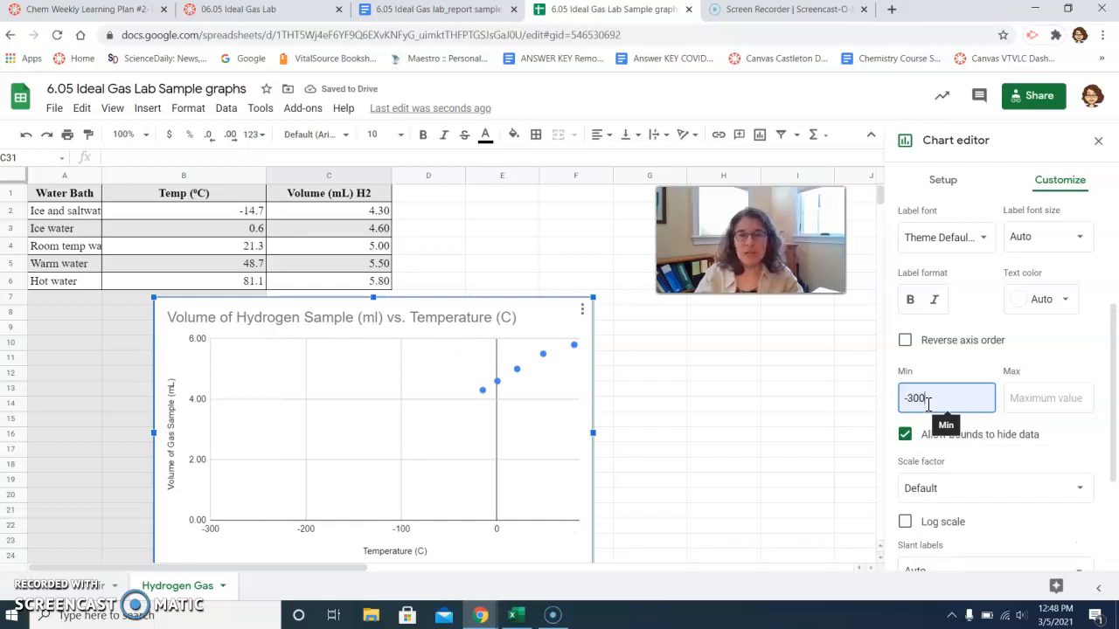
click(1048, 397)
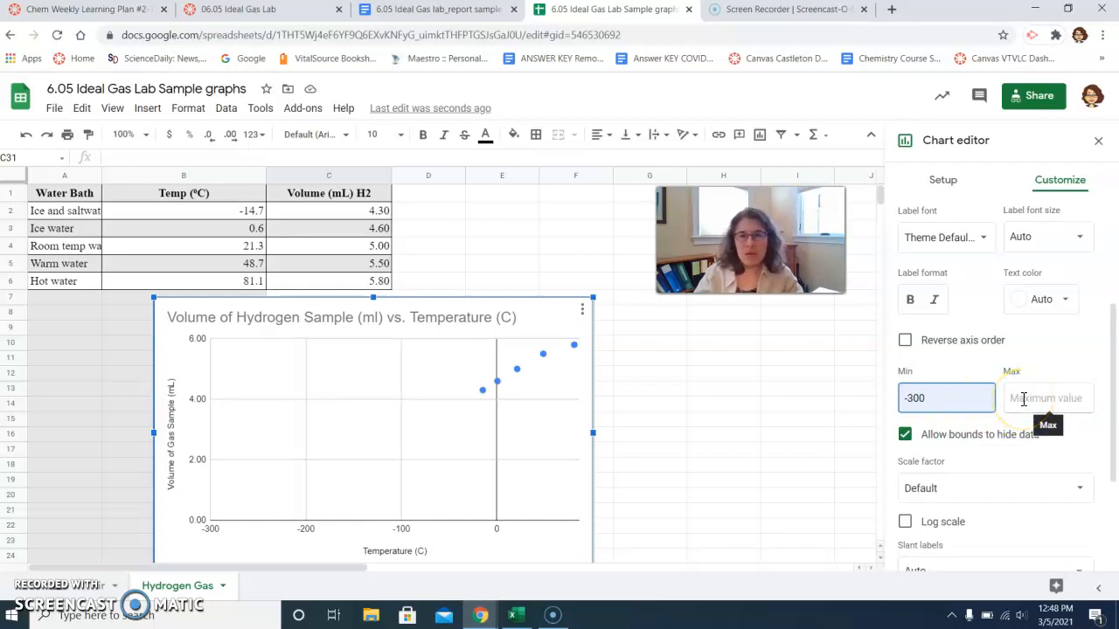
text(100)
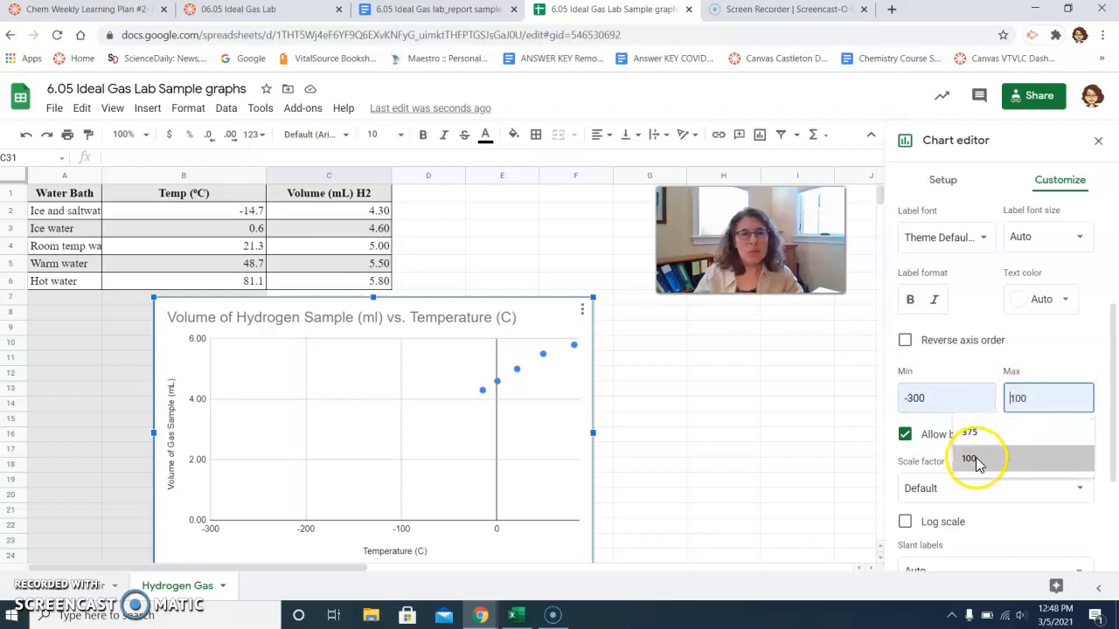
click(1048, 398)
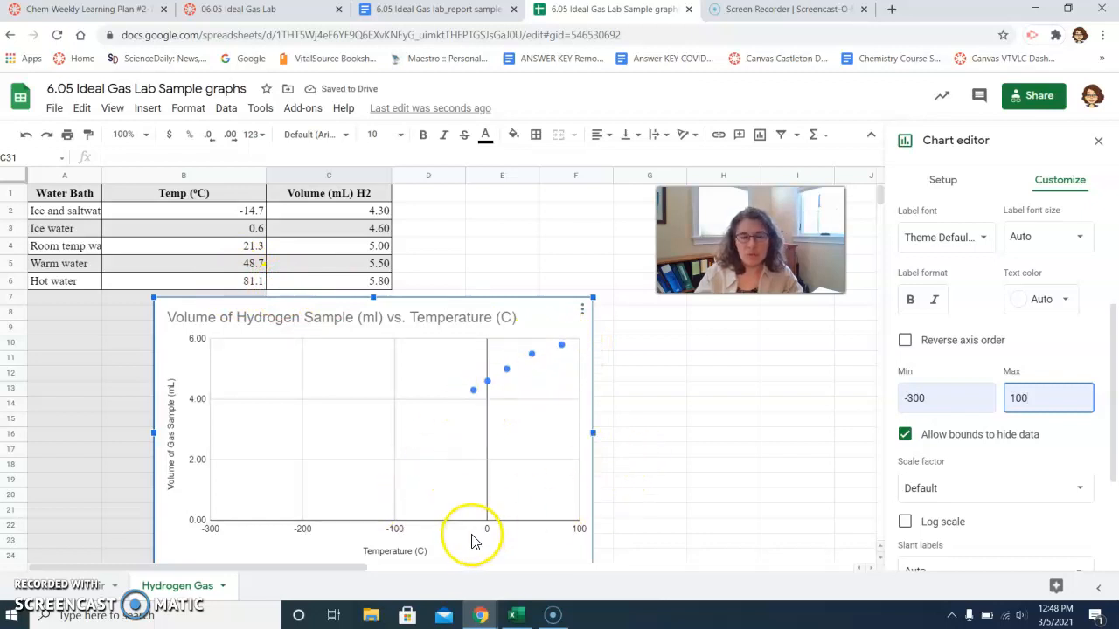
mouse_move(1000, 305)
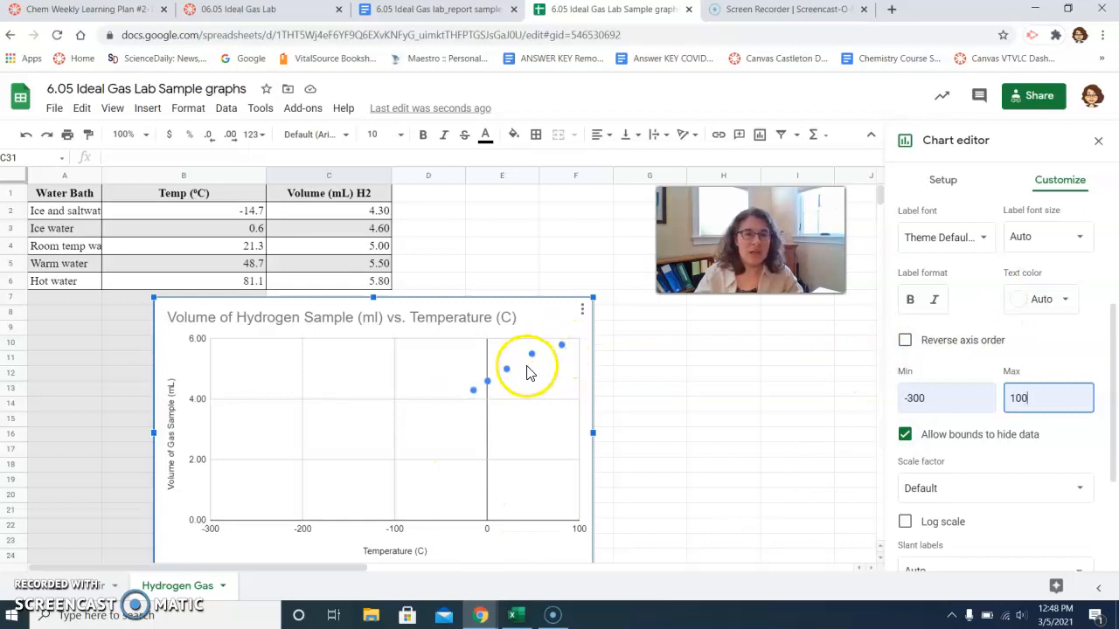
mouse_move(541, 359)
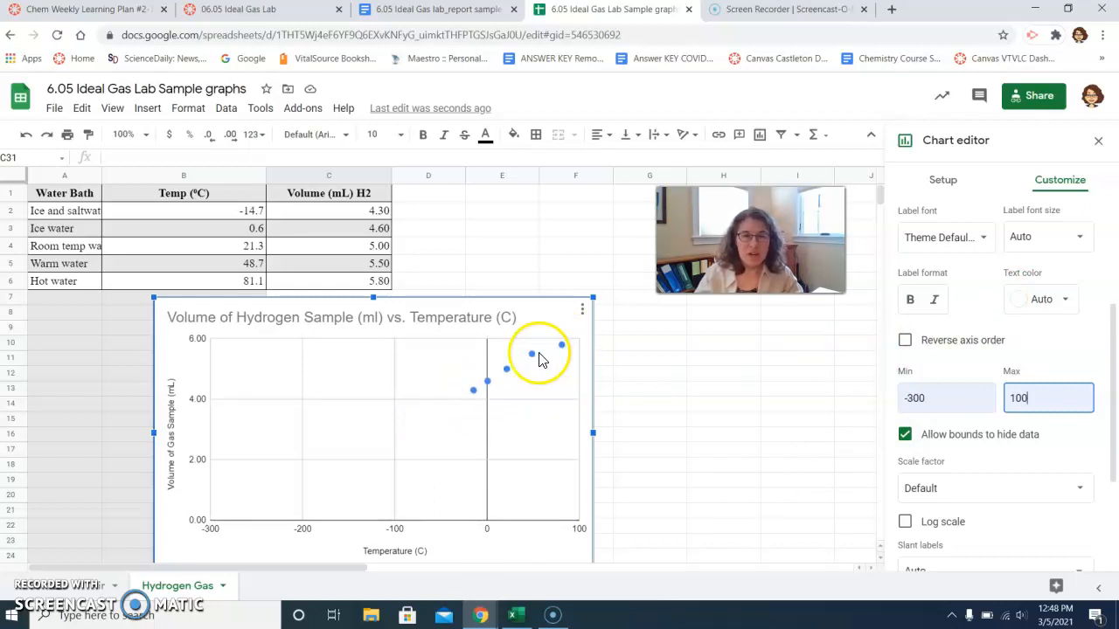
mouse_move(283, 499)
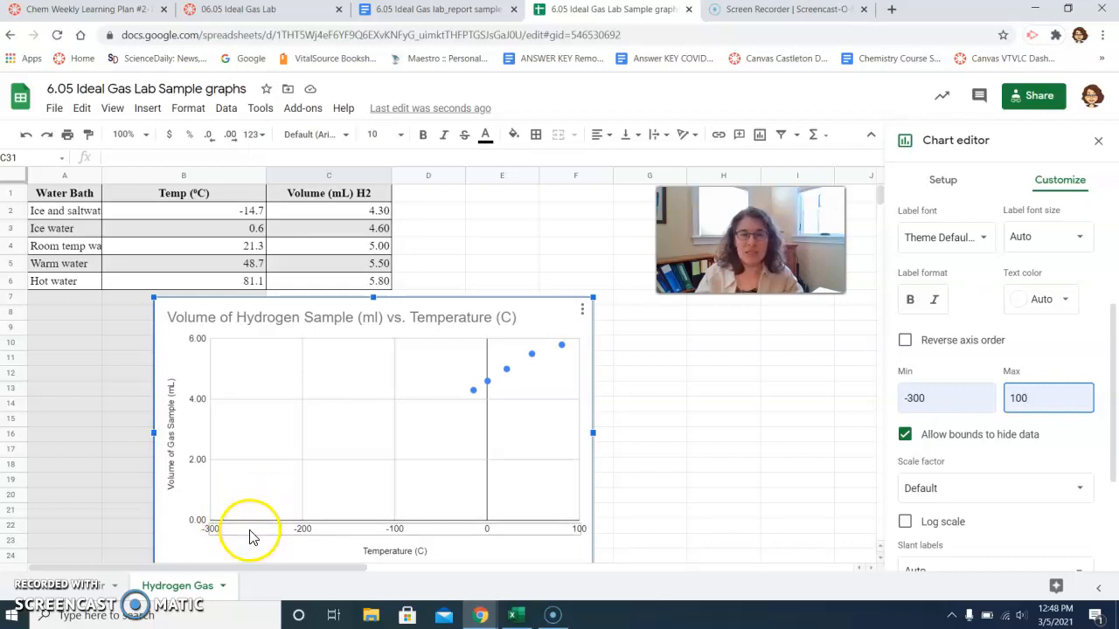
mouse_move(300, 543)
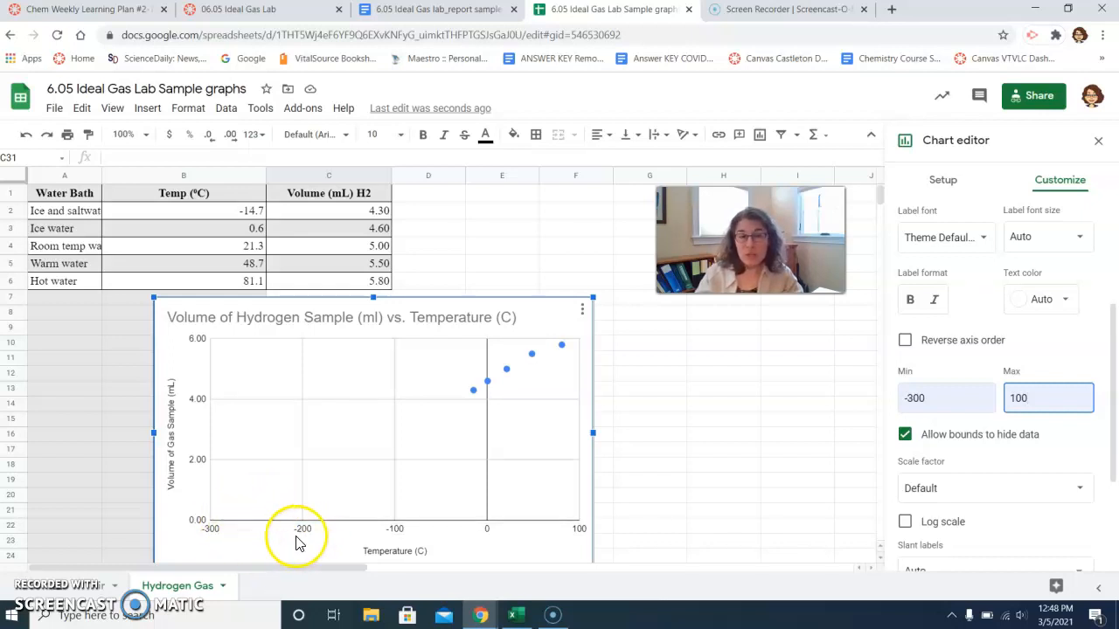
mouse_move(214, 546)
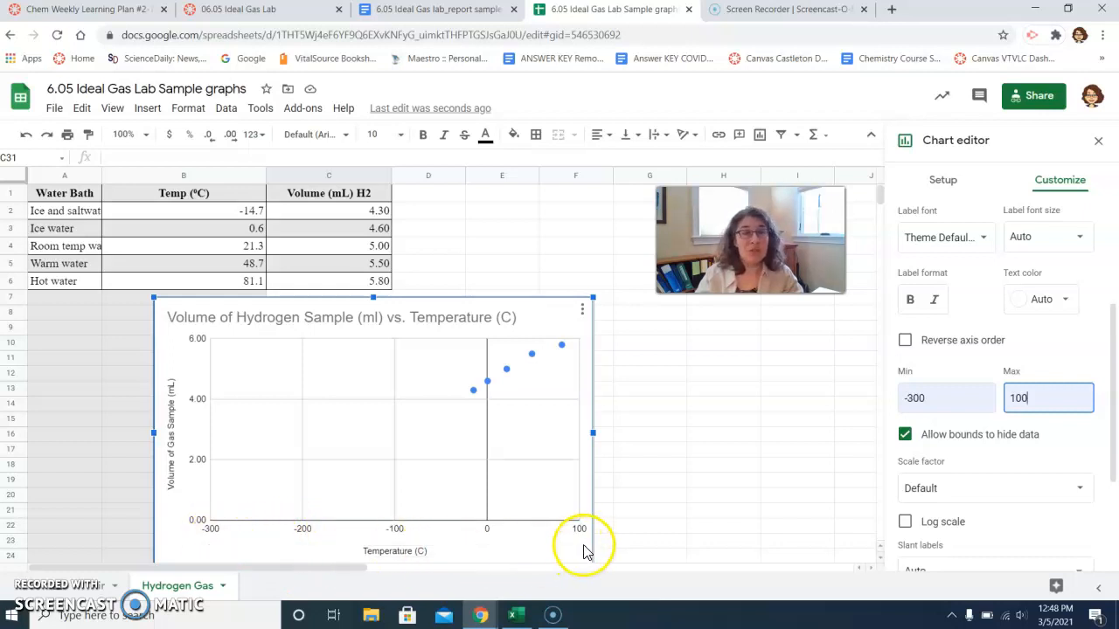
mouse_move(488, 544)
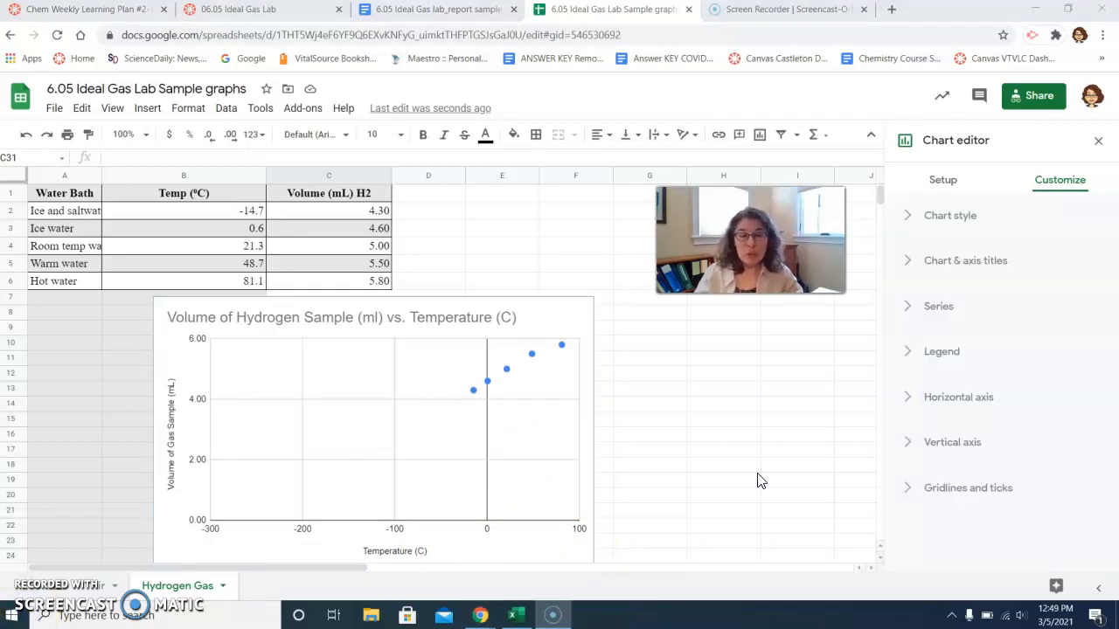
mouse_move(481, 530)
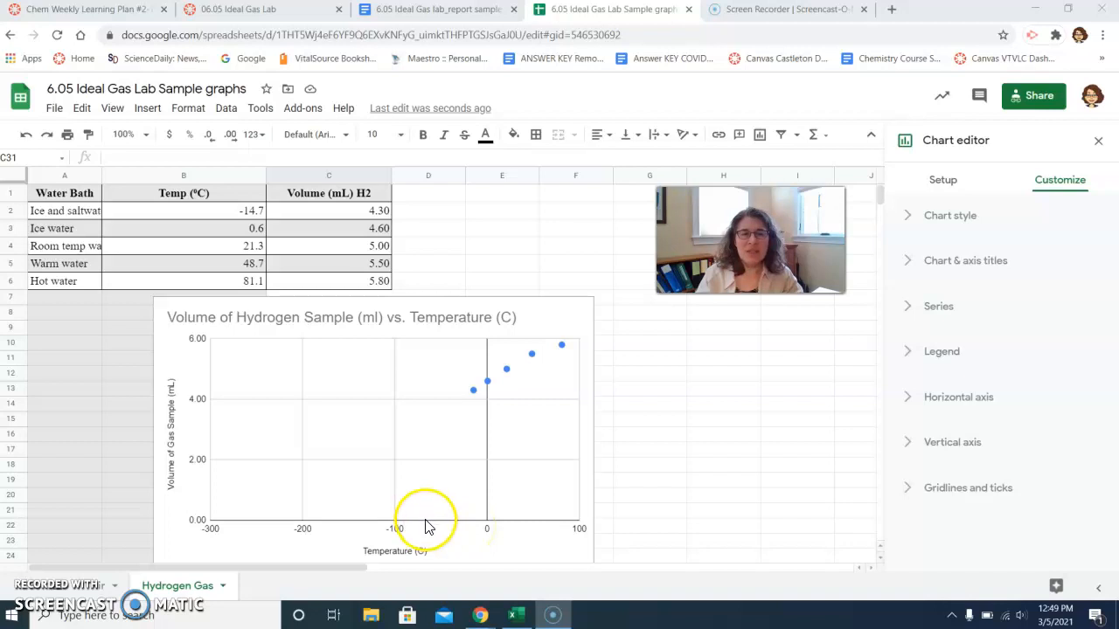
mouse_move(905, 493)
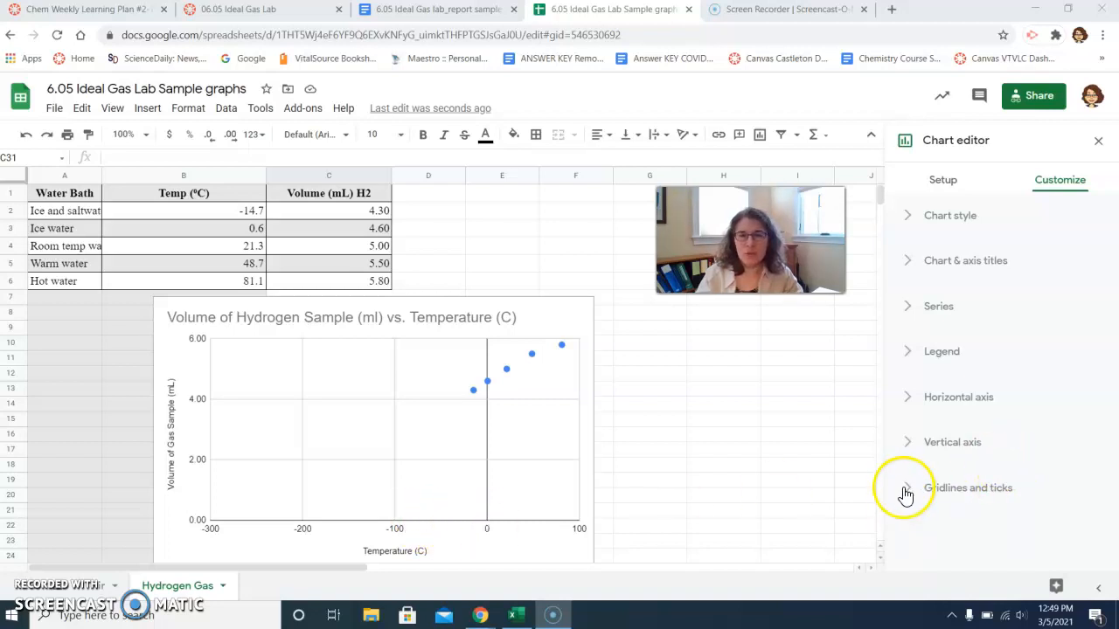
Turn on minor gridlines in the Gridlines and ticks settings.
click(908, 488)
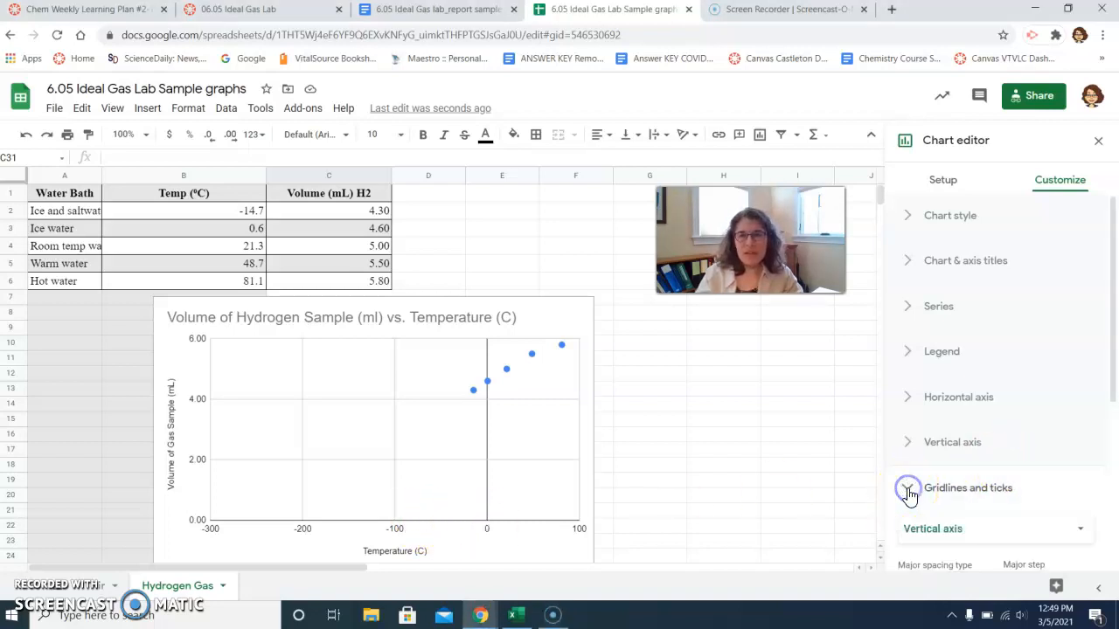
click(907, 488)
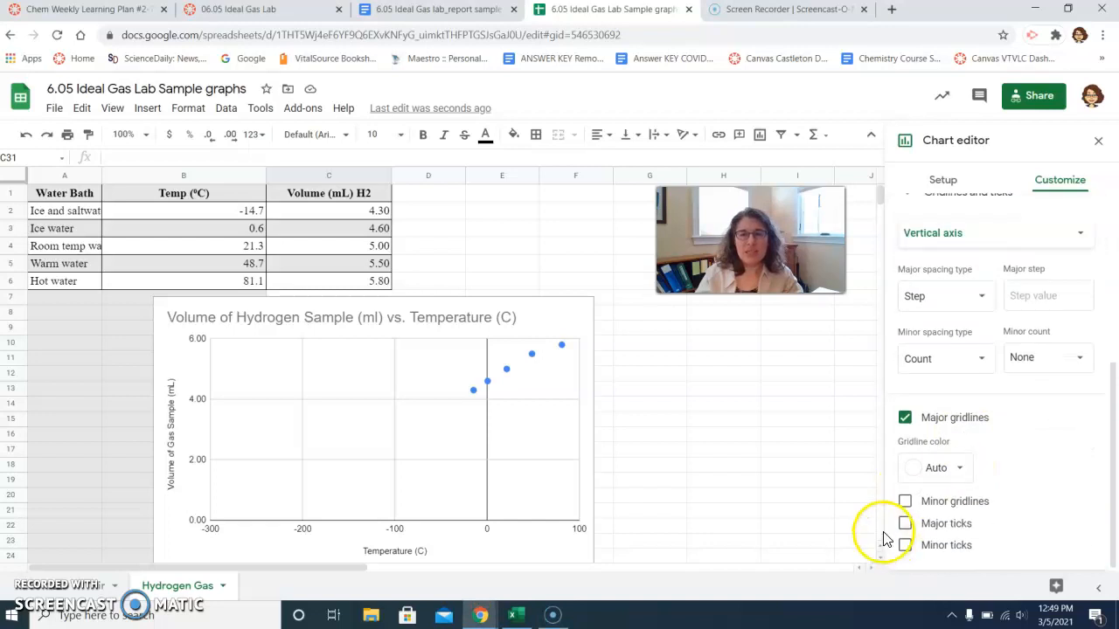
click(903, 500)
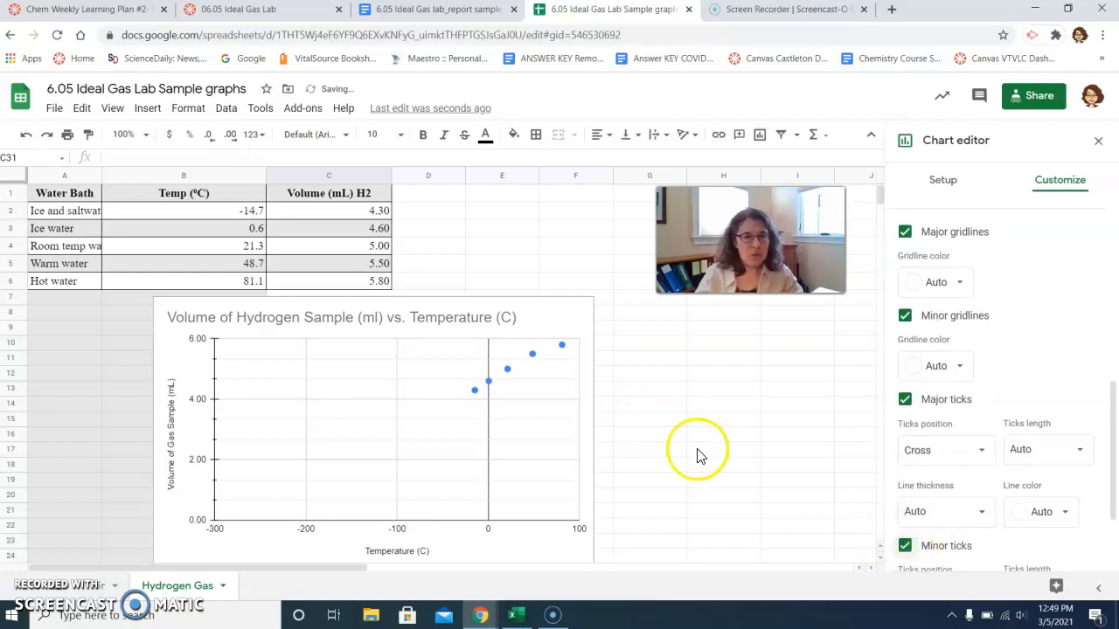
mouse_move(217, 498)
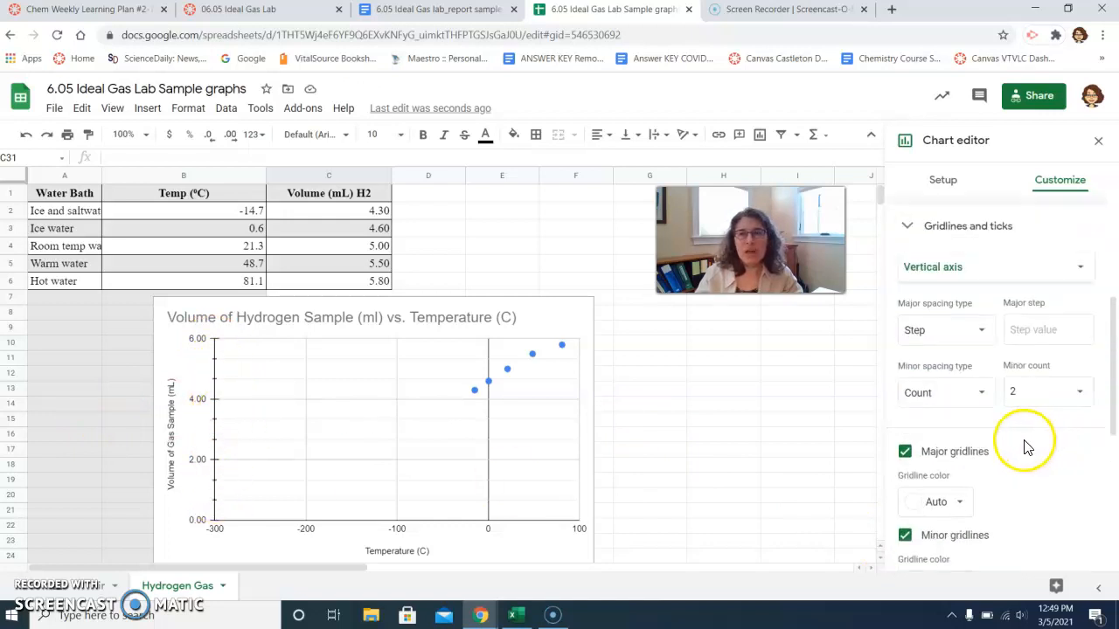
For the horizontal axis, enable minor gridlines, major ticks and minor ticks.
click(995, 267)
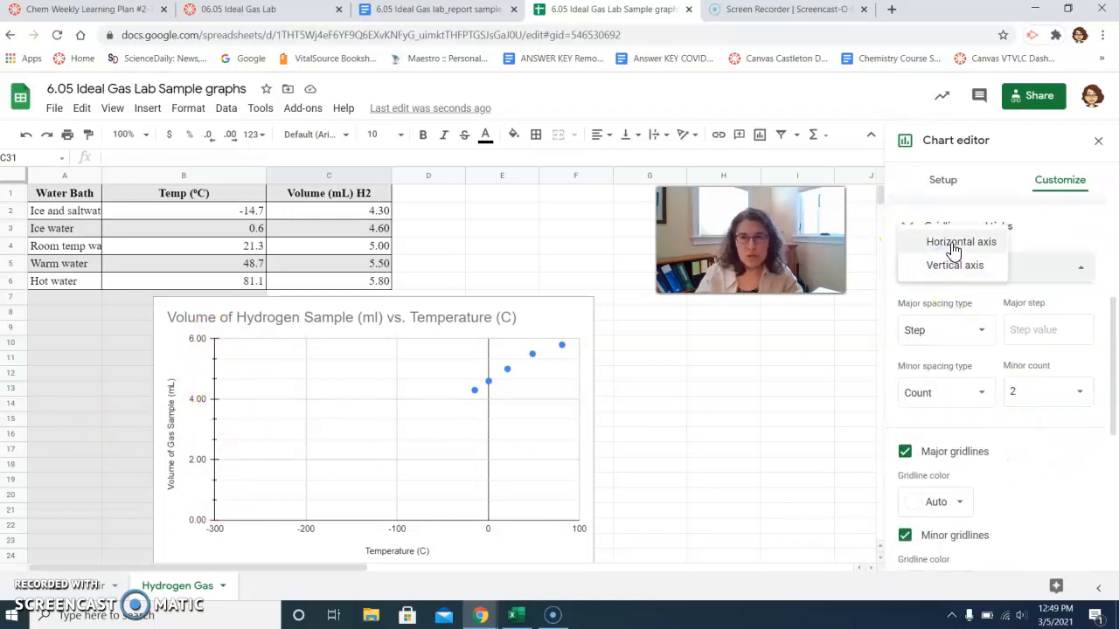
click(959, 241)
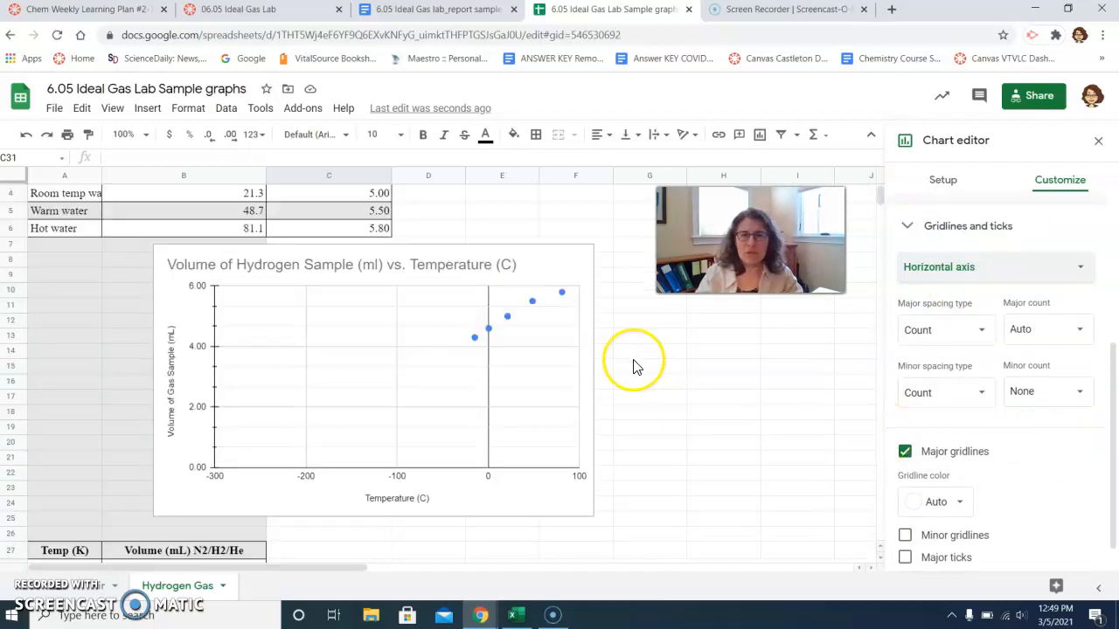
scroll(down, 3)
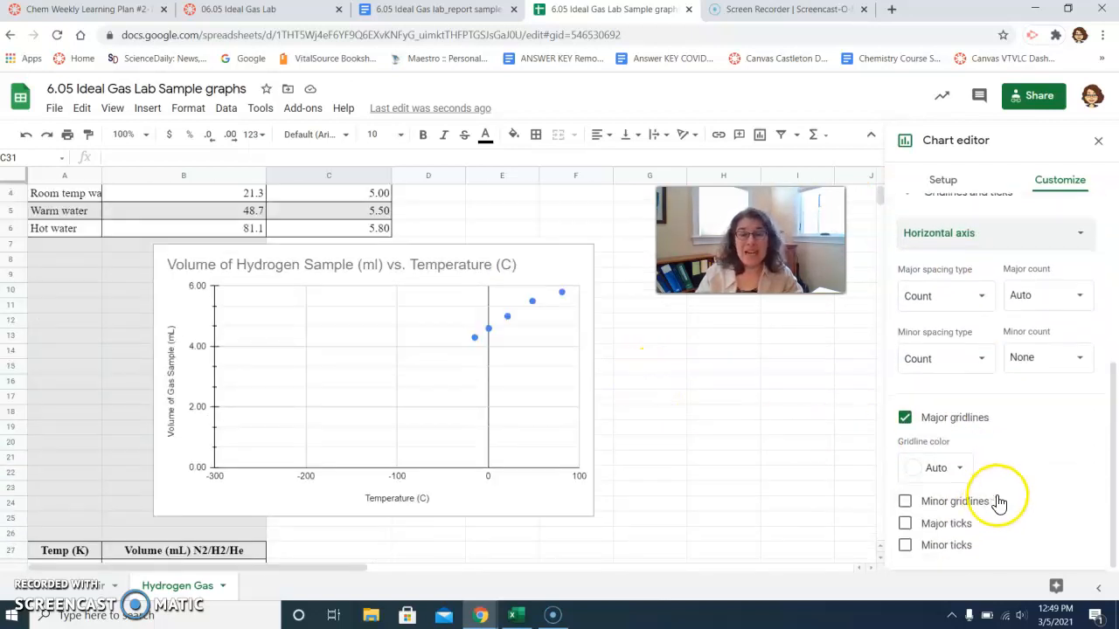
click(904, 501)
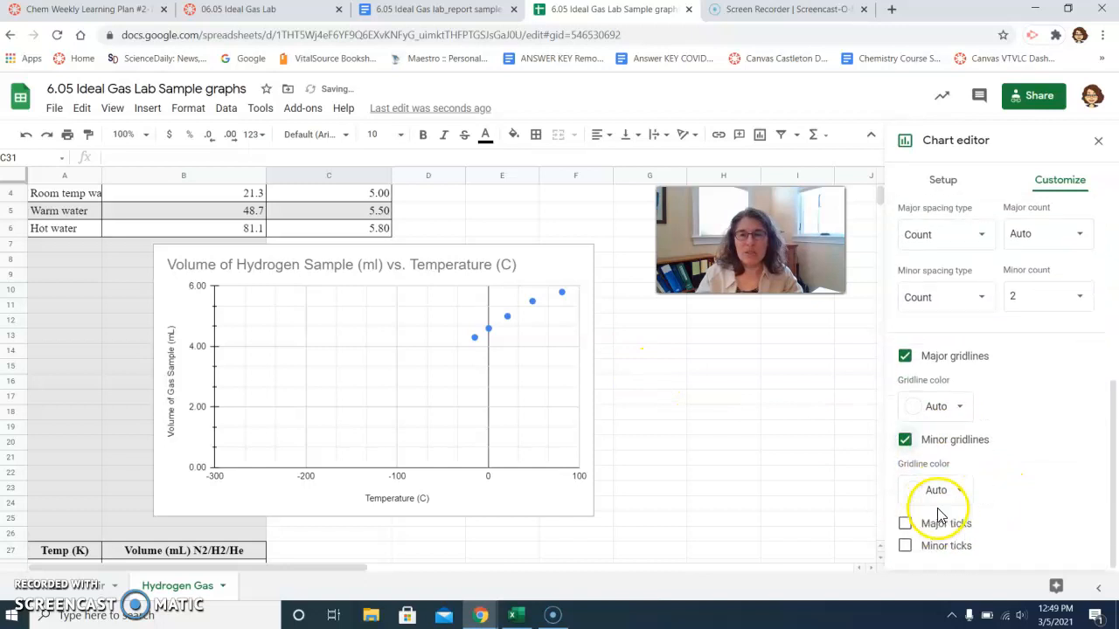
click(905, 523)
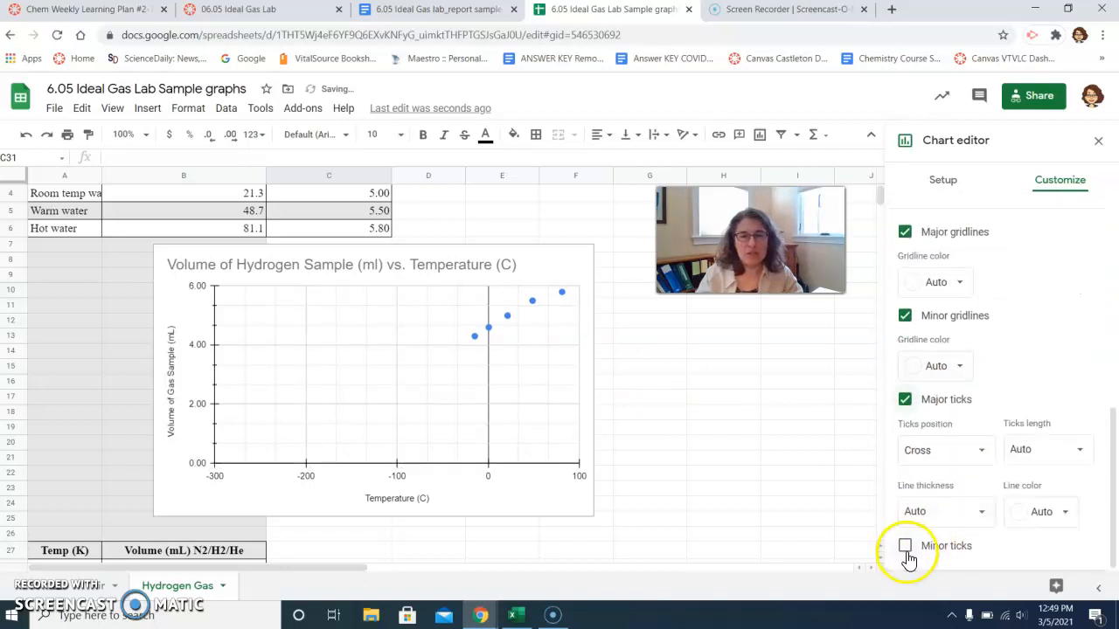
click(905, 546)
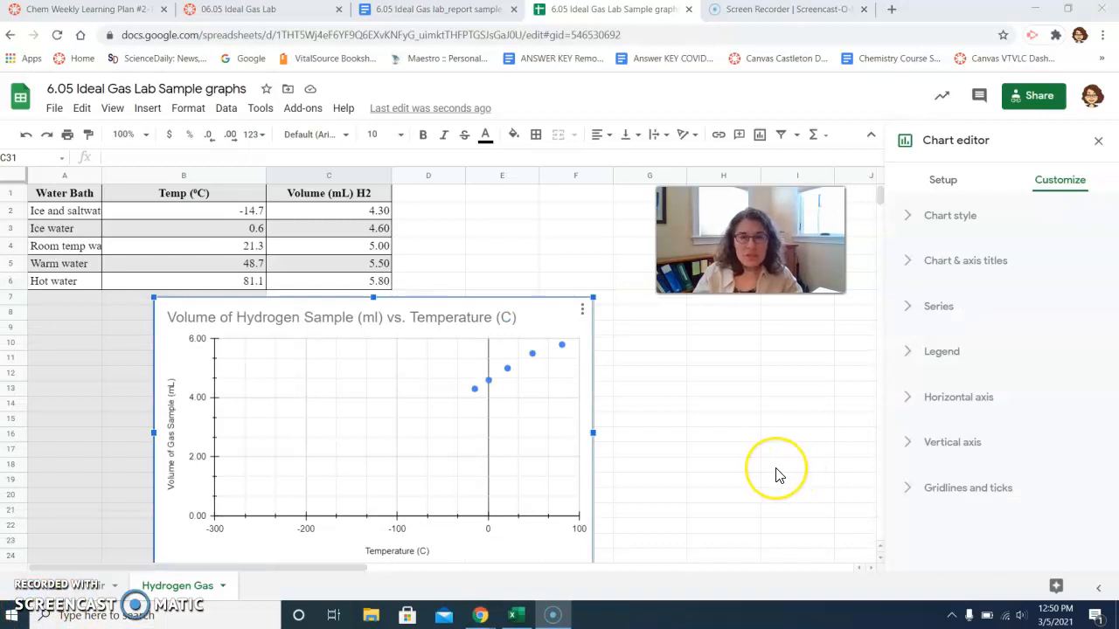
mouse_move(784, 480)
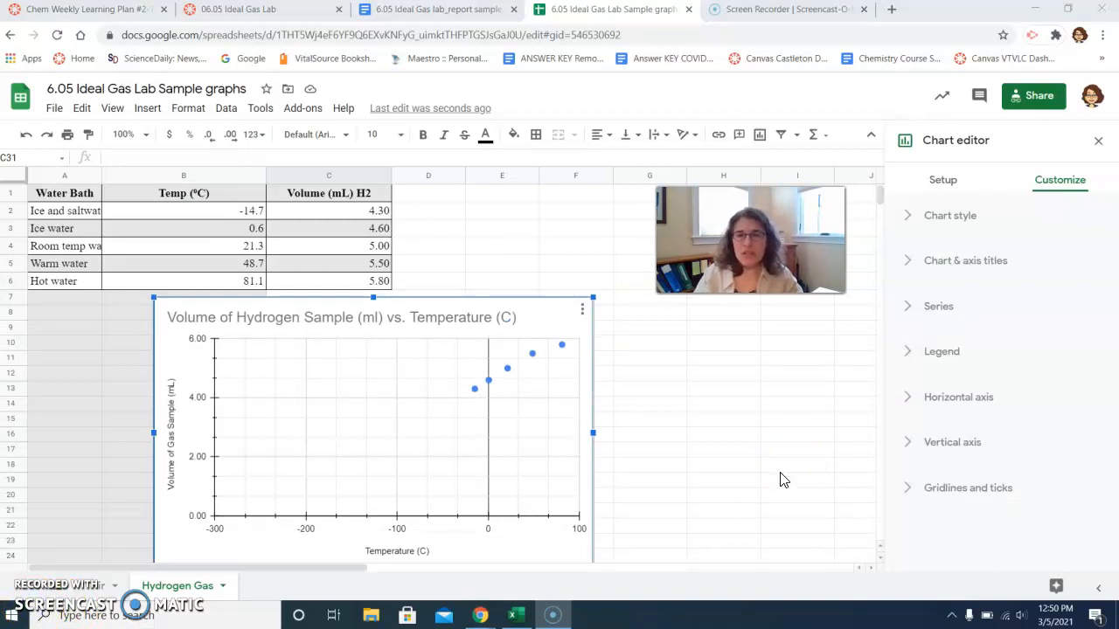
mouse_move(913, 312)
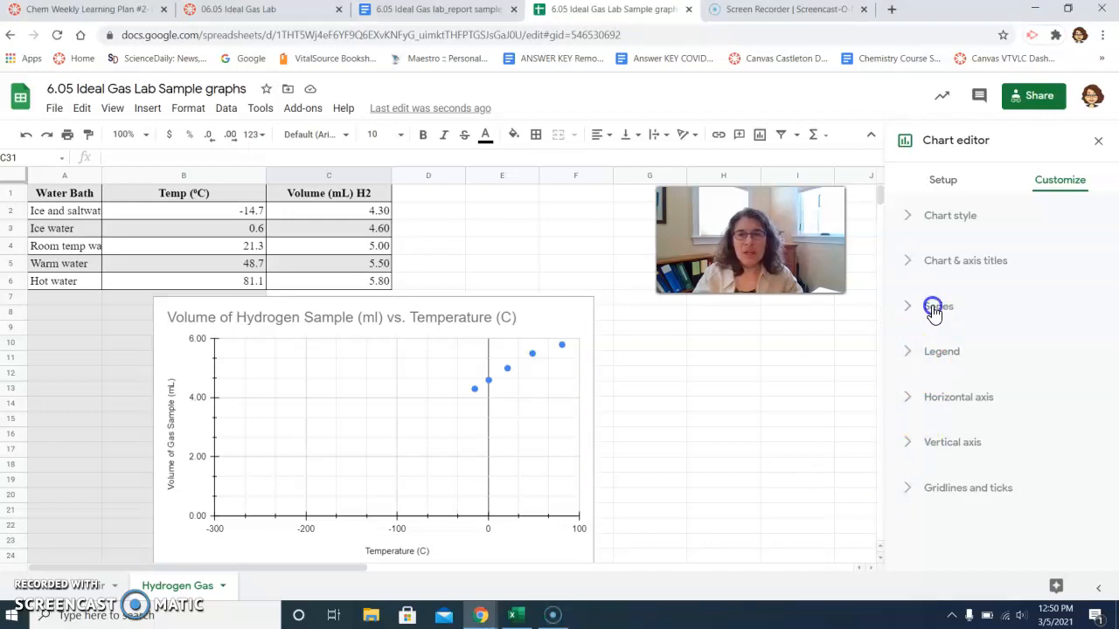
Add a linear trendline to the hydrogen series and show its R² (0.979).
click(934, 306)
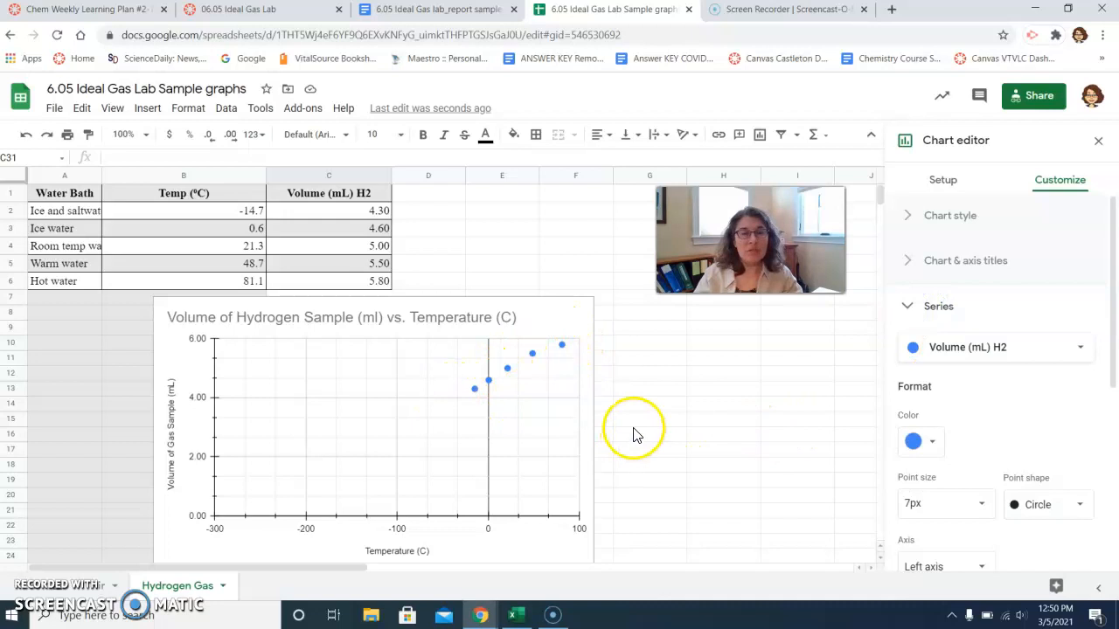
mouse_move(525, 422)
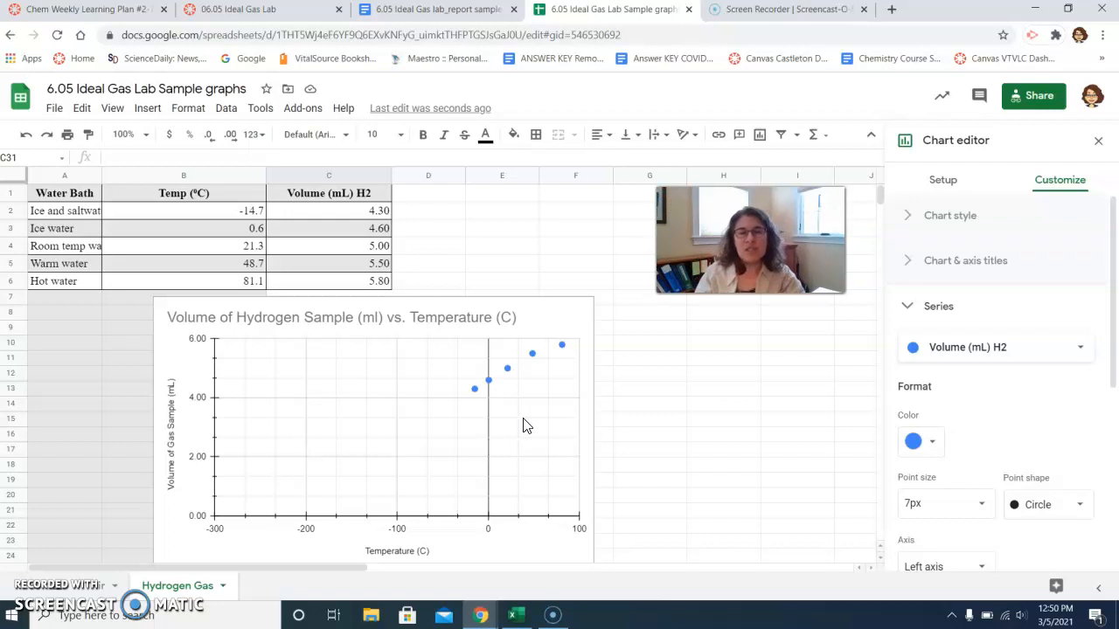
mouse_move(994, 441)
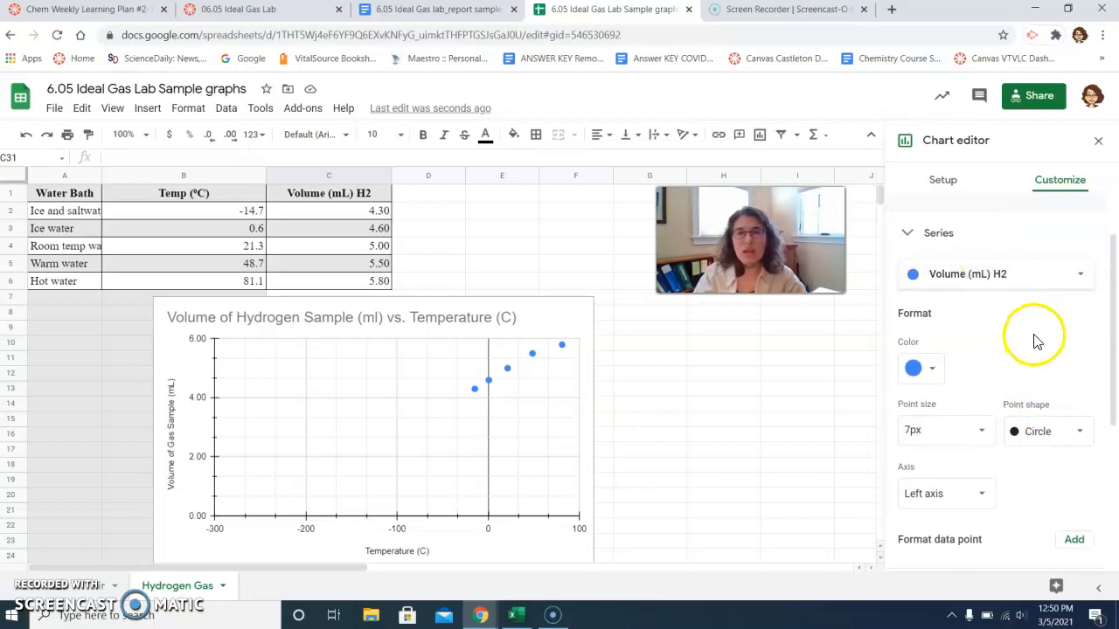
scroll(down, 3)
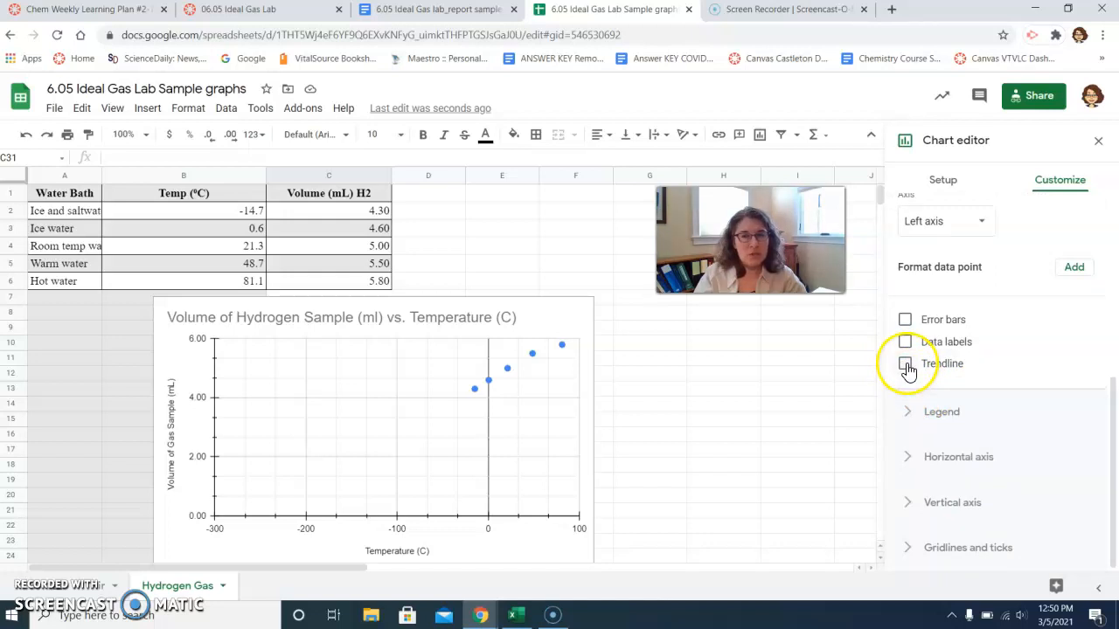
click(905, 364)
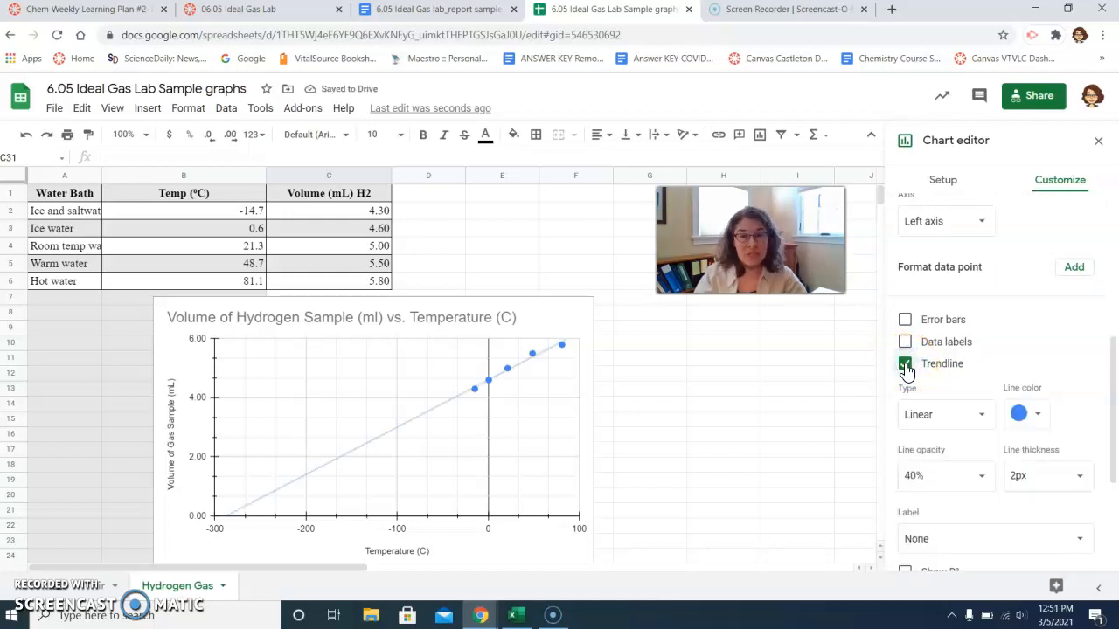
click(904, 363)
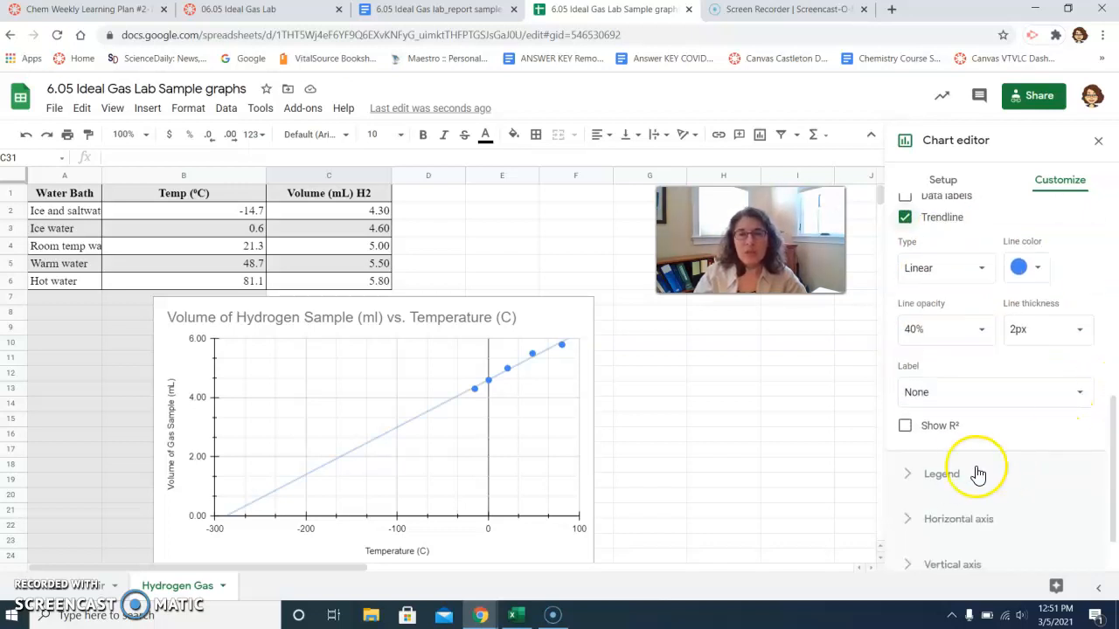
mouse_move(905, 426)
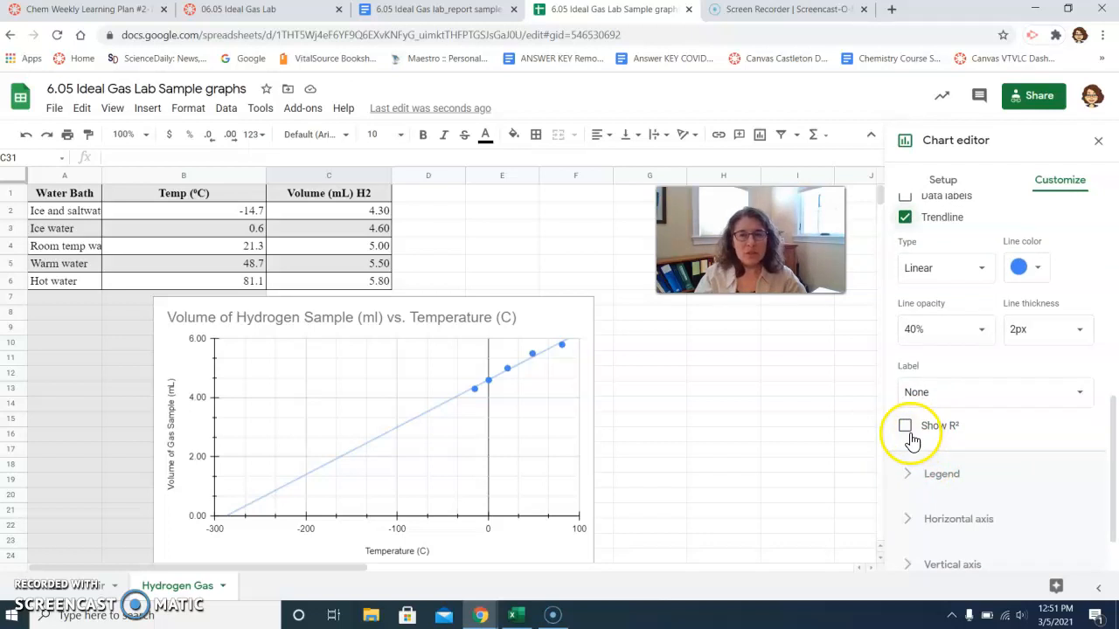
click(905, 426)
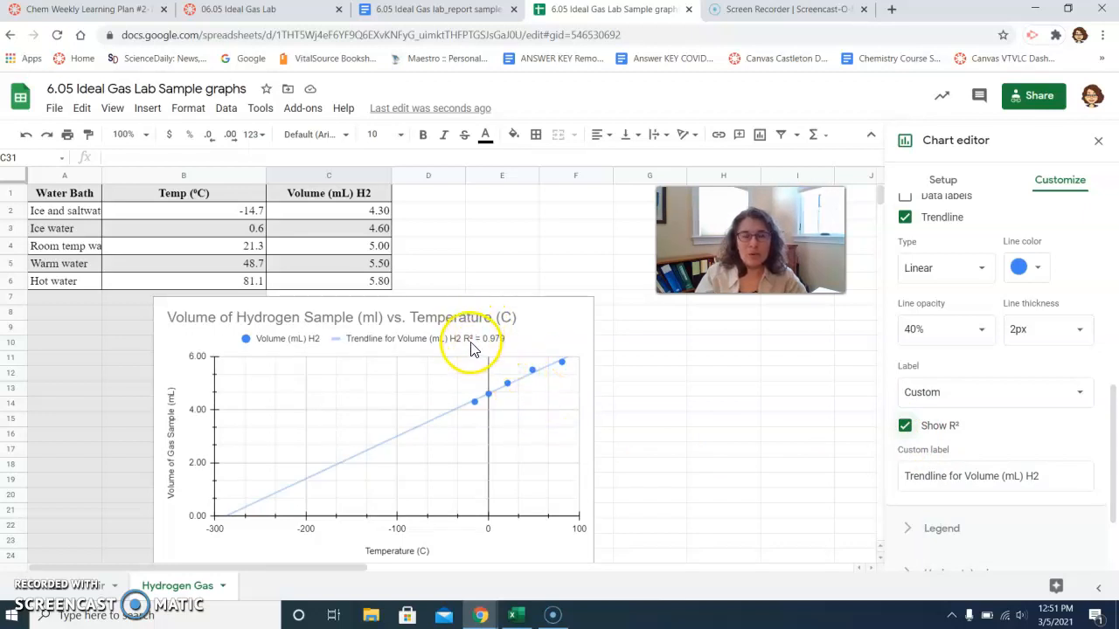
mouse_move(480, 356)
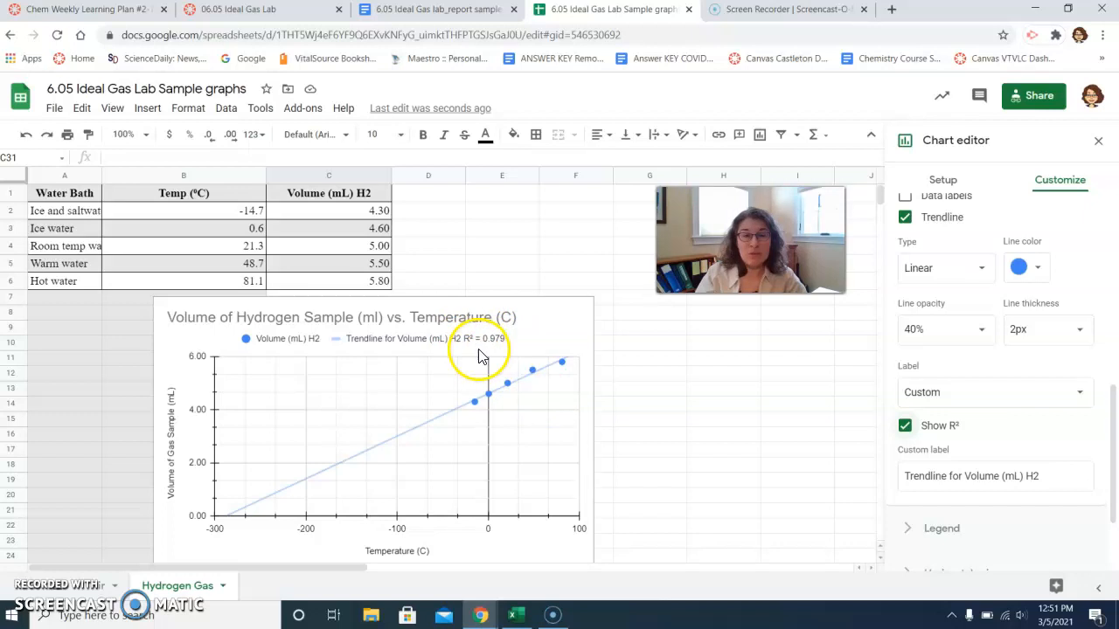
mouse_move(505, 351)
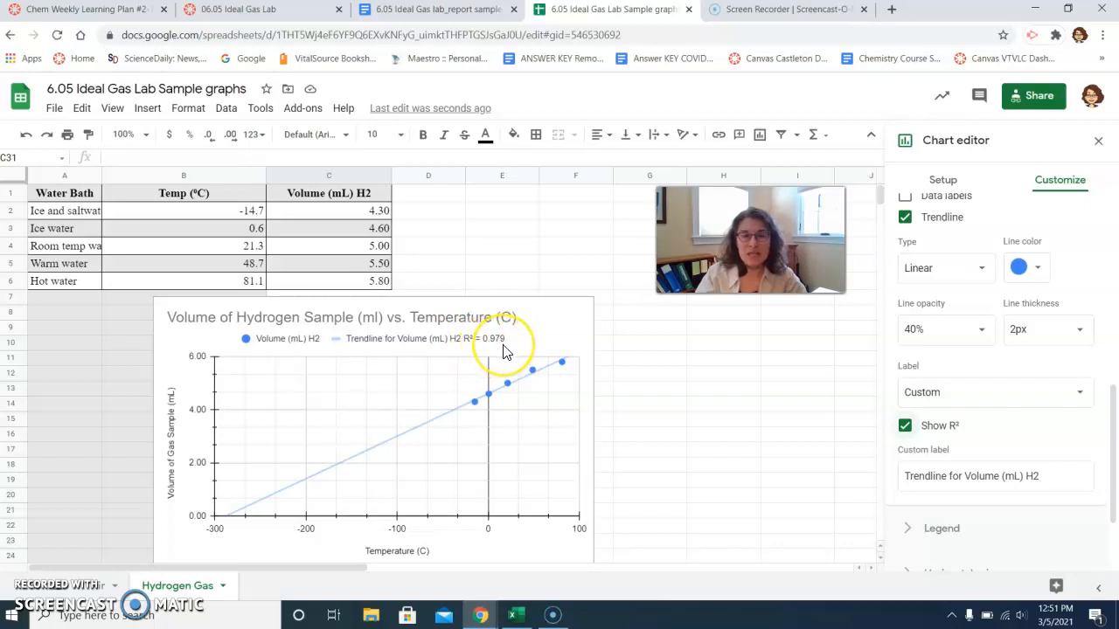
mouse_move(315, 520)
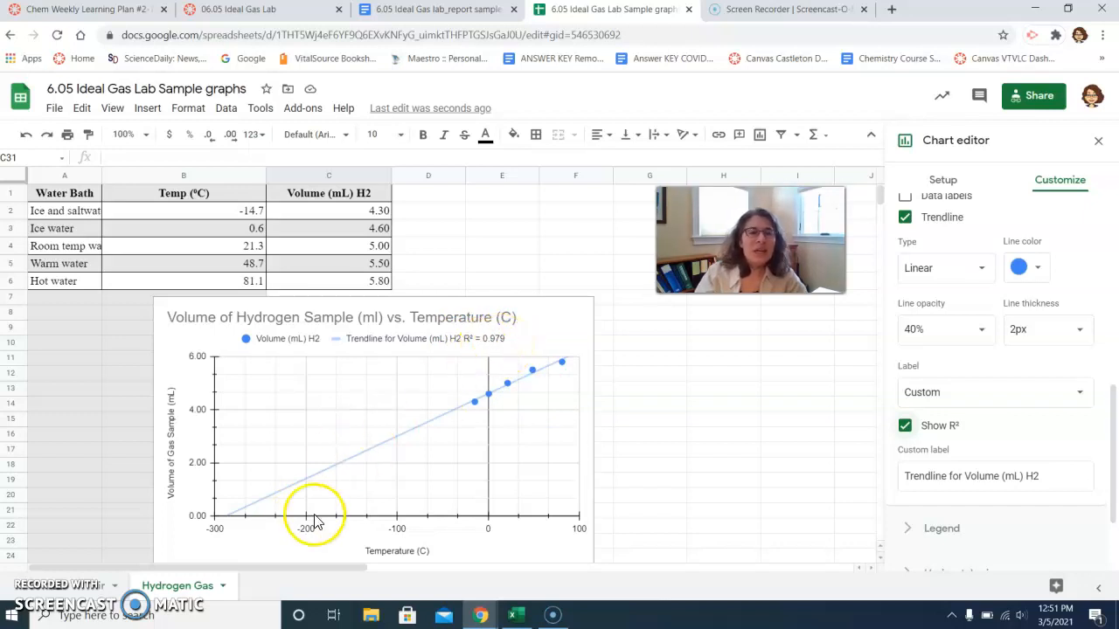
mouse_move(504, 395)
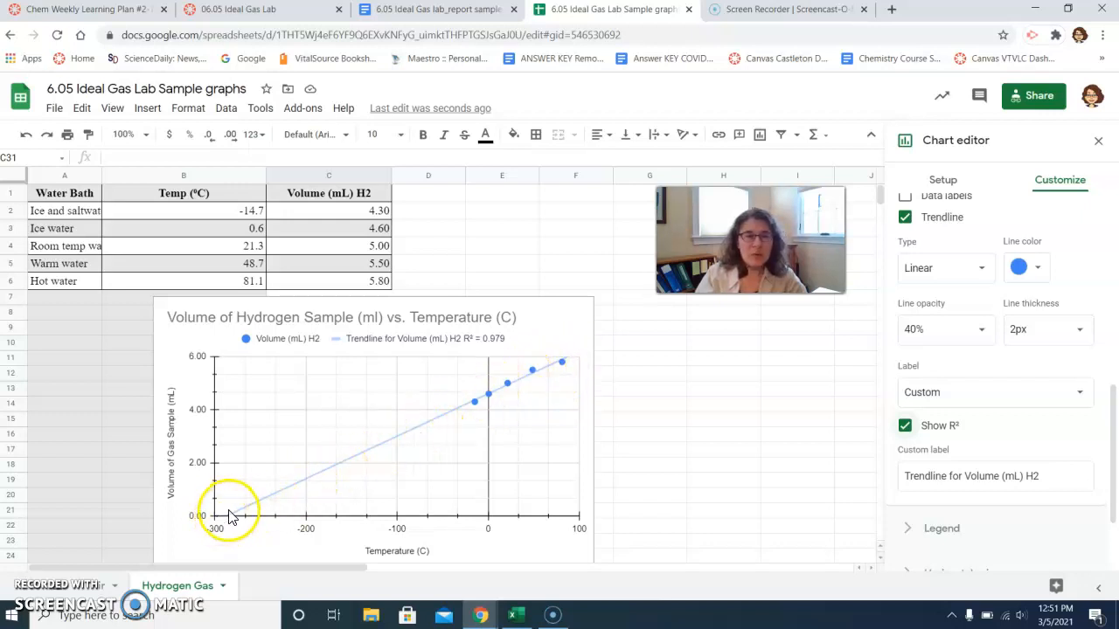
mouse_move(236, 520)
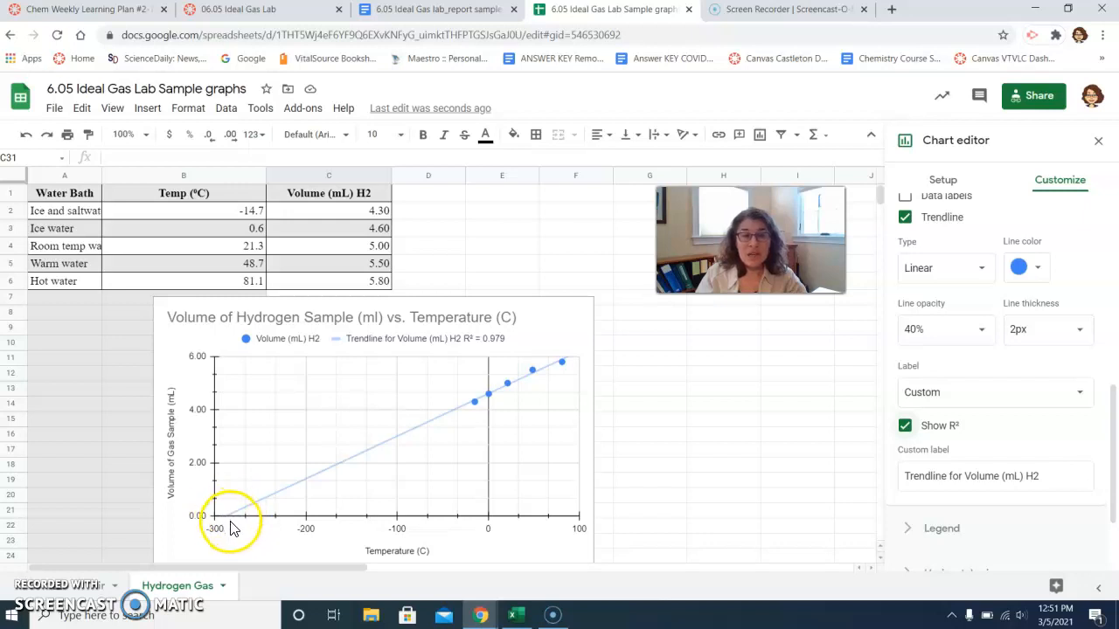
mouse_move(250, 529)
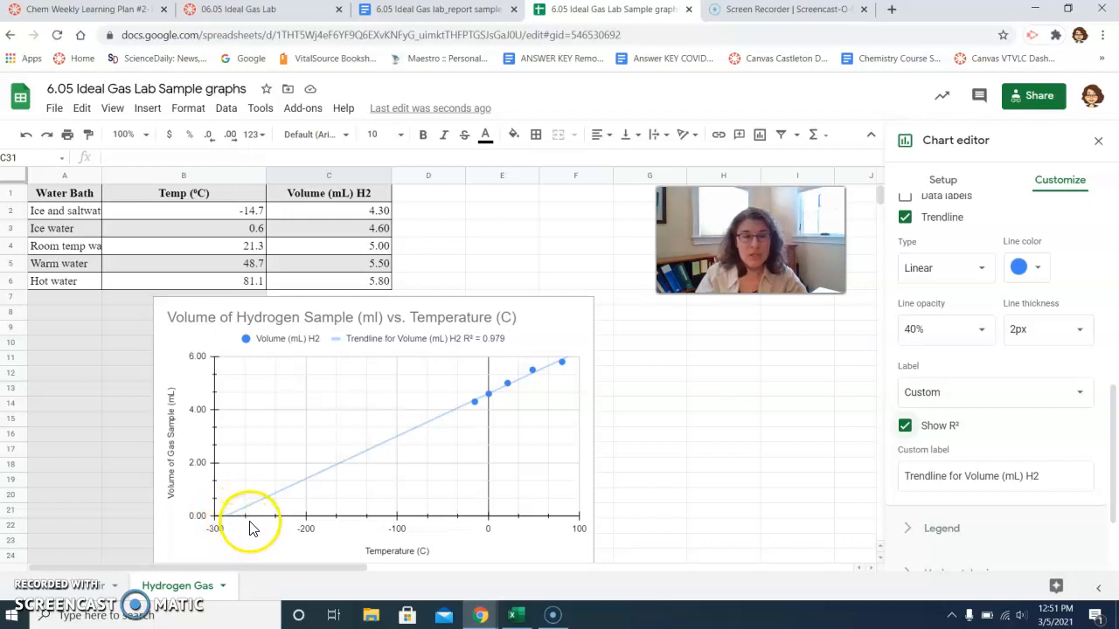
mouse_move(247, 529)
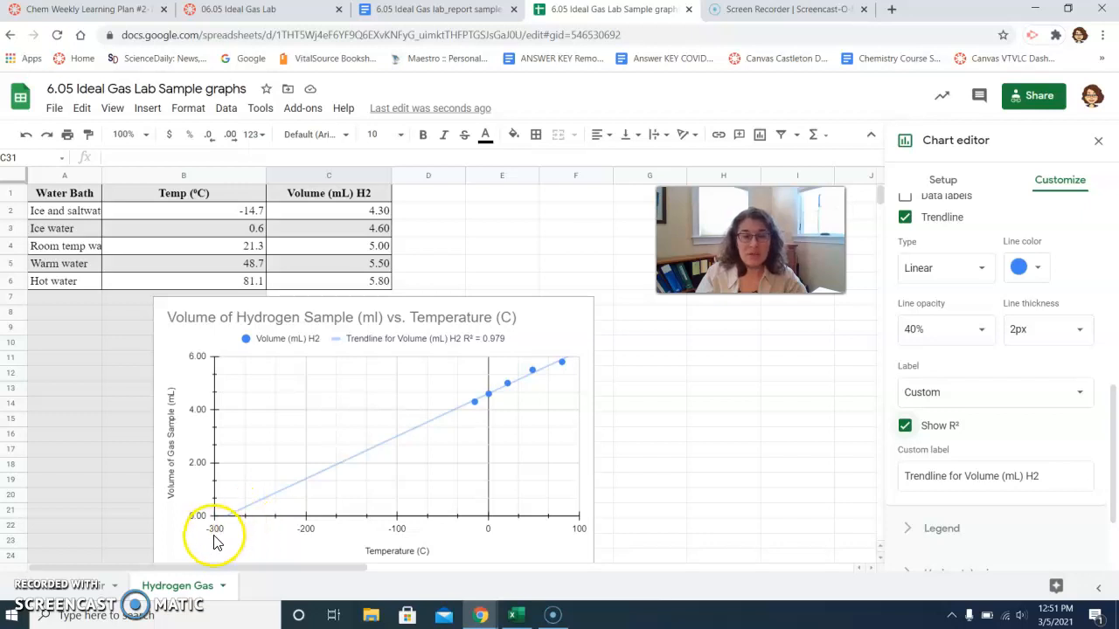
mouse_move(220, 547)
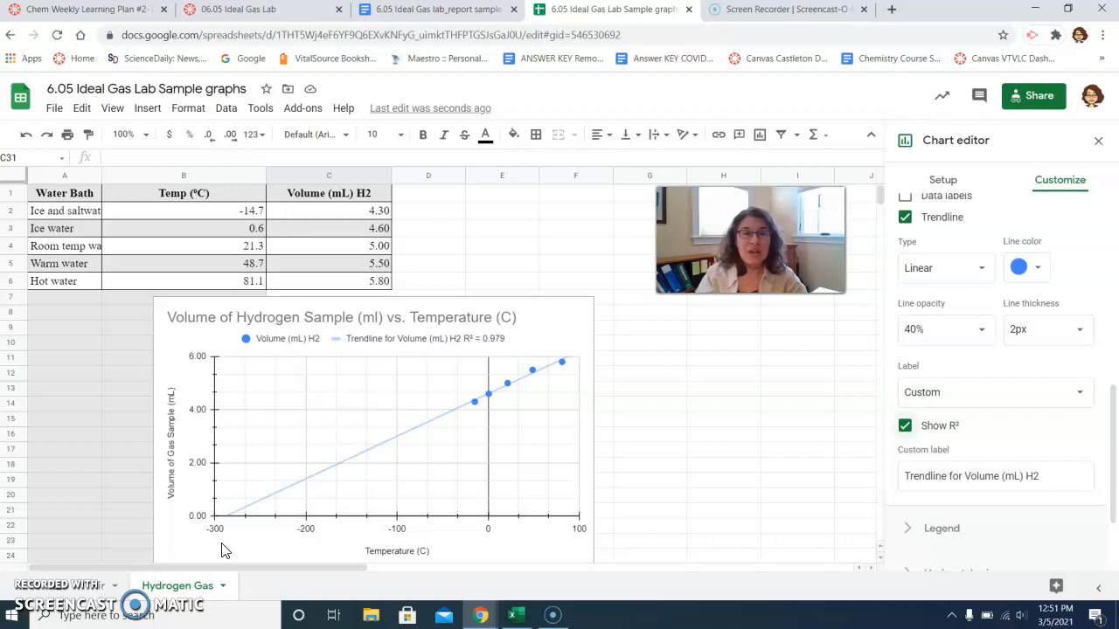
mouse_move(675, 382)
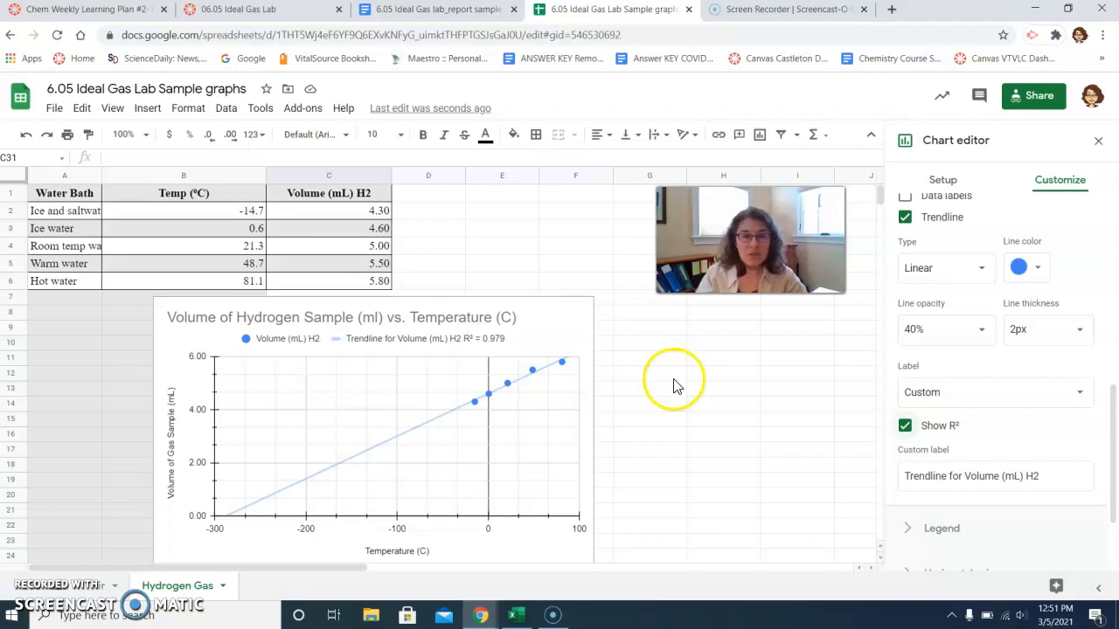
Open the finished chart's three-dot options menu.
click(583, 314)
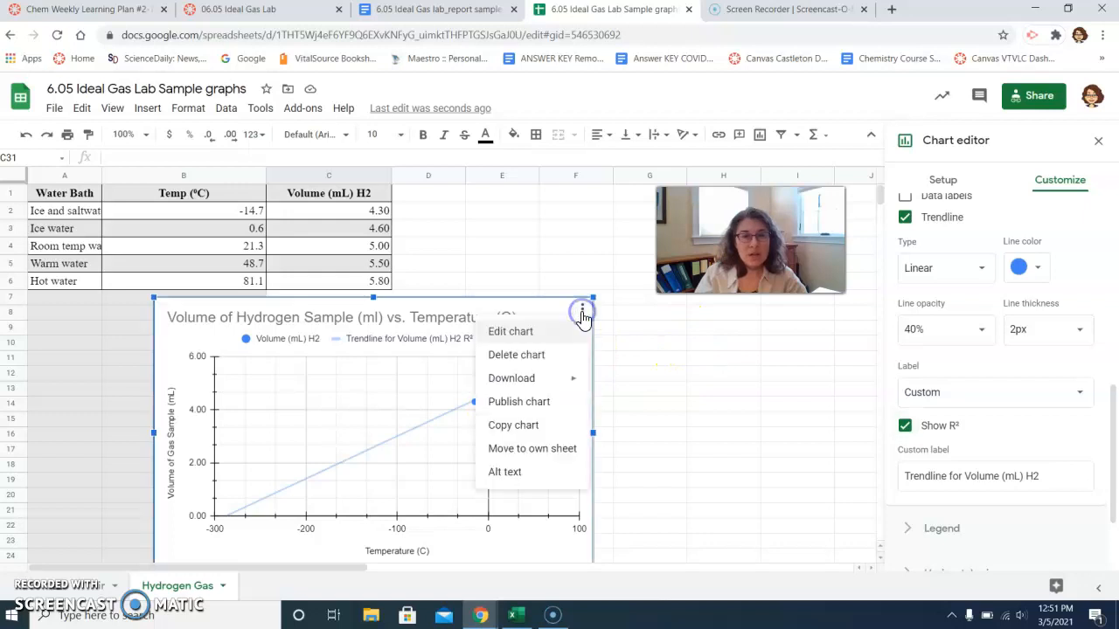
mouse_move(647, 393)
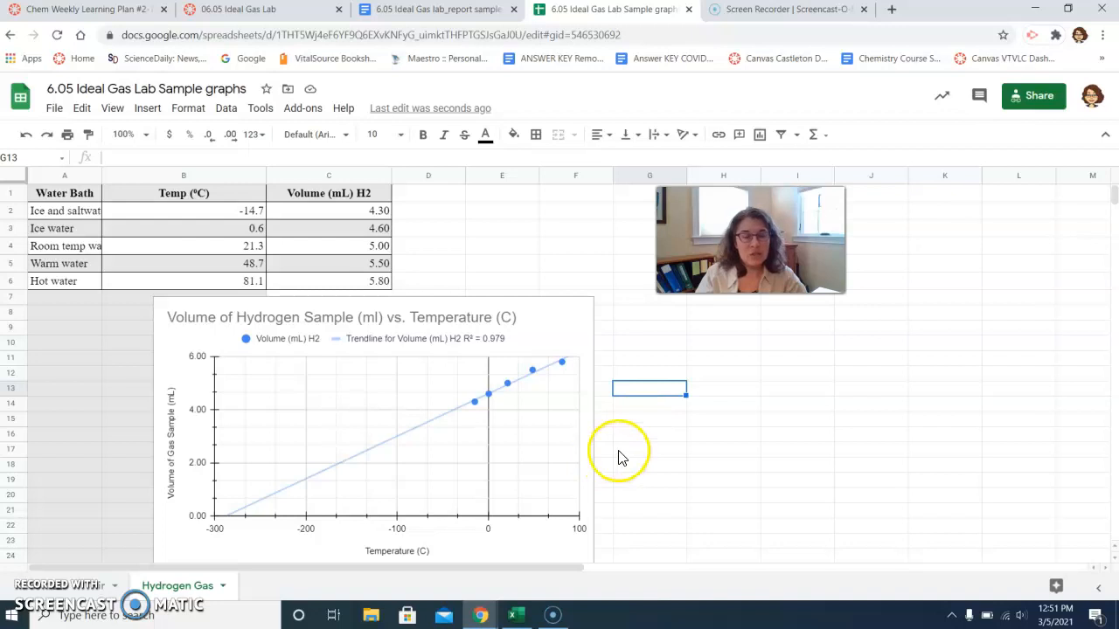
mouse_move(683, 541)
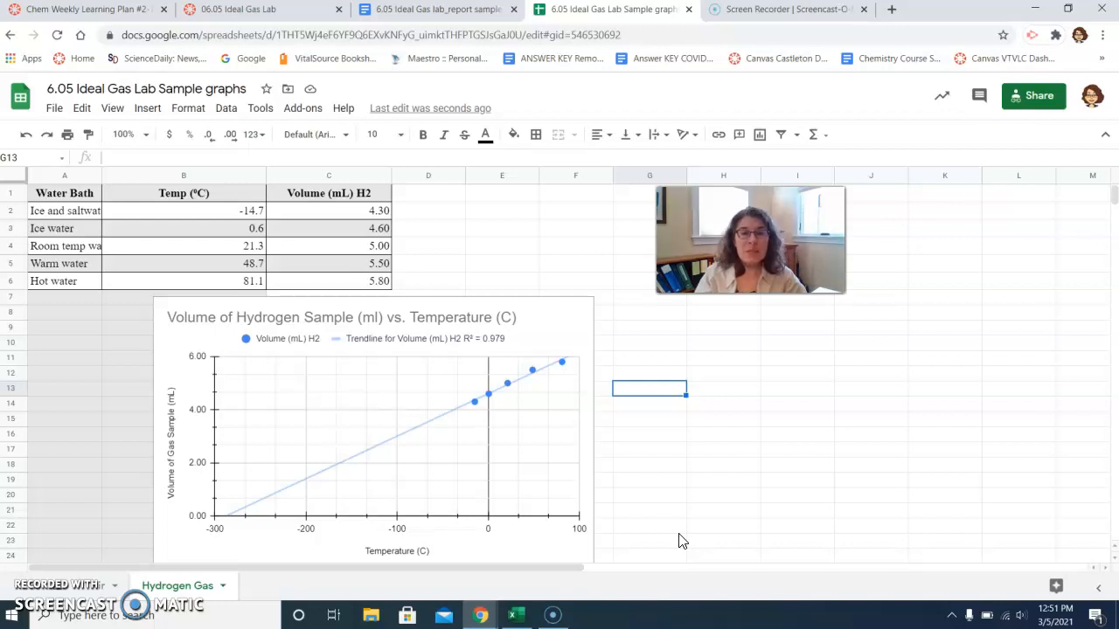
mouse_move(254, 564)
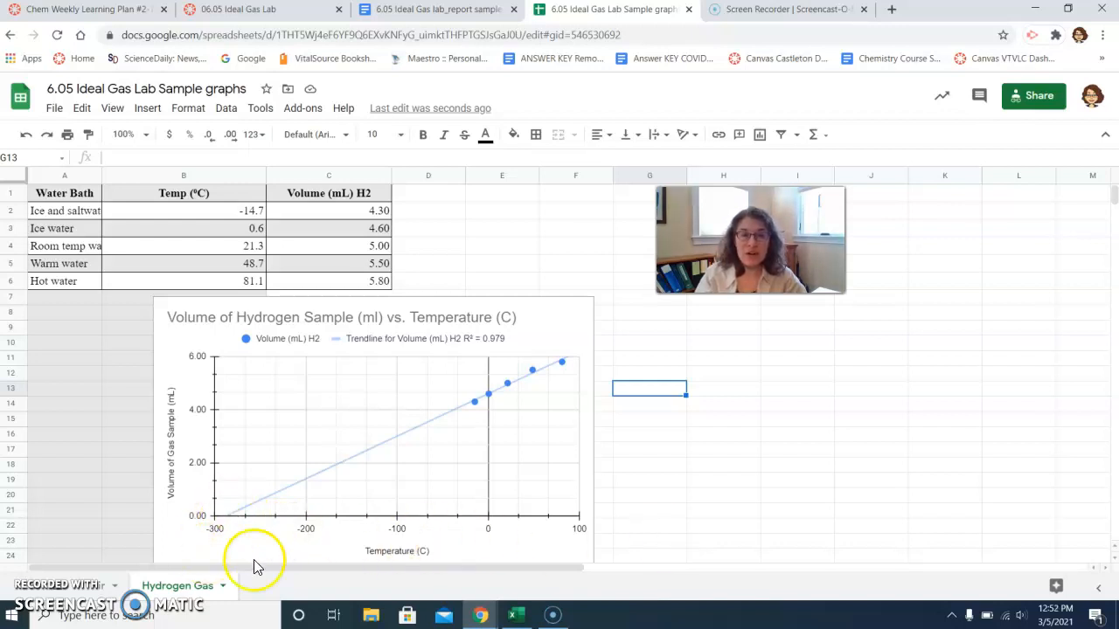